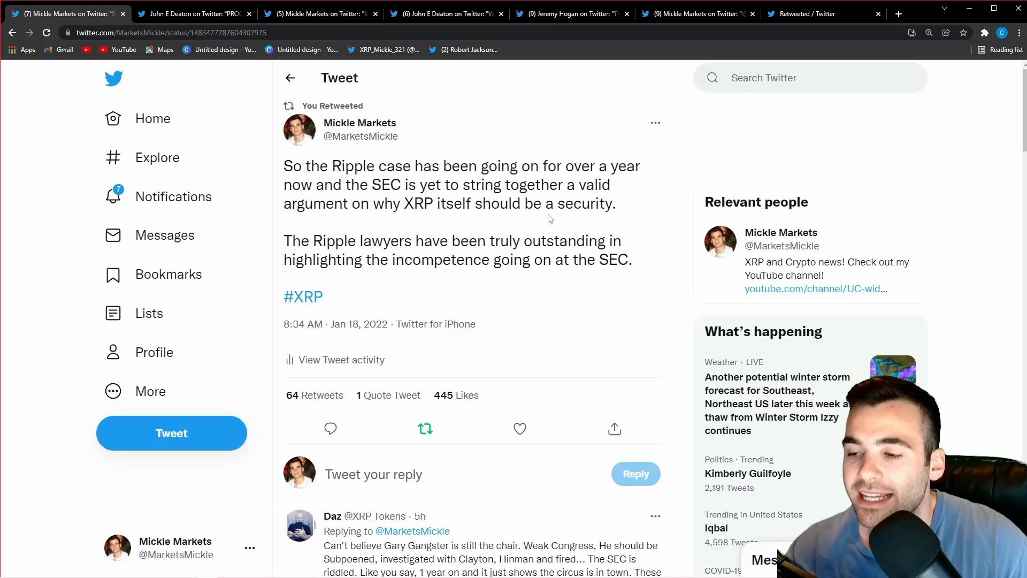
mouse_move(540, 226)
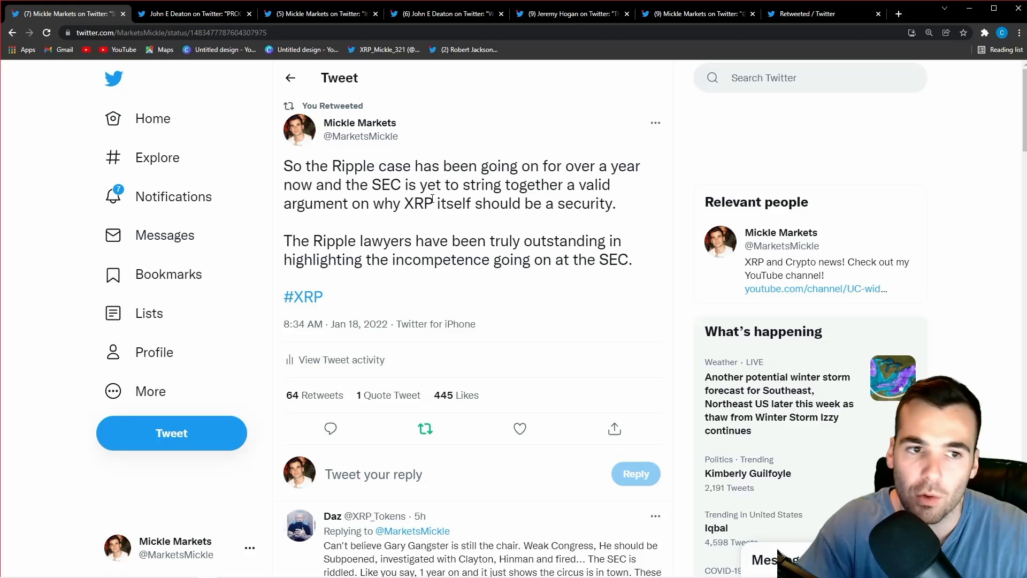
mouse_move(383, 220)
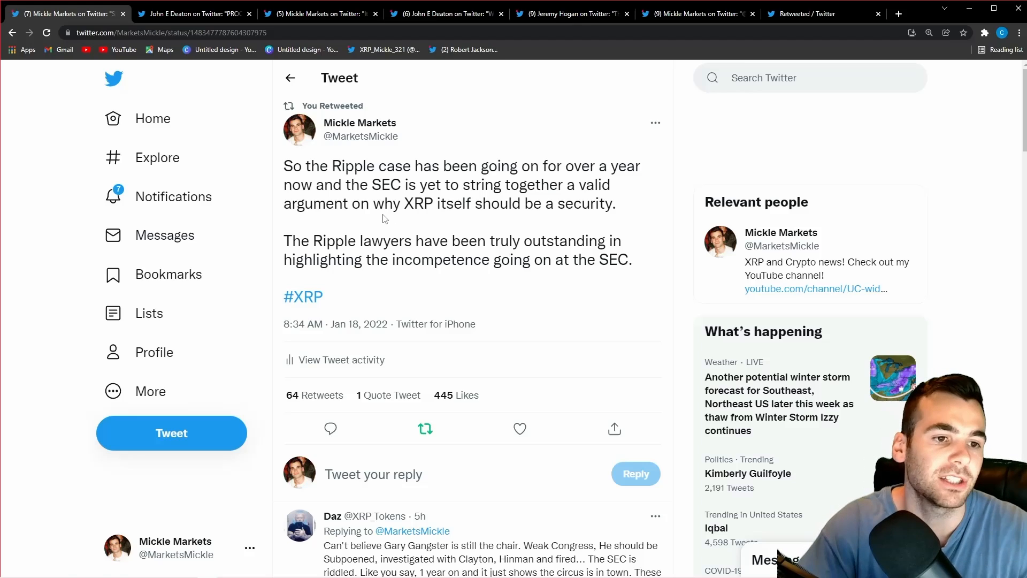
mouse_move(506, 248)
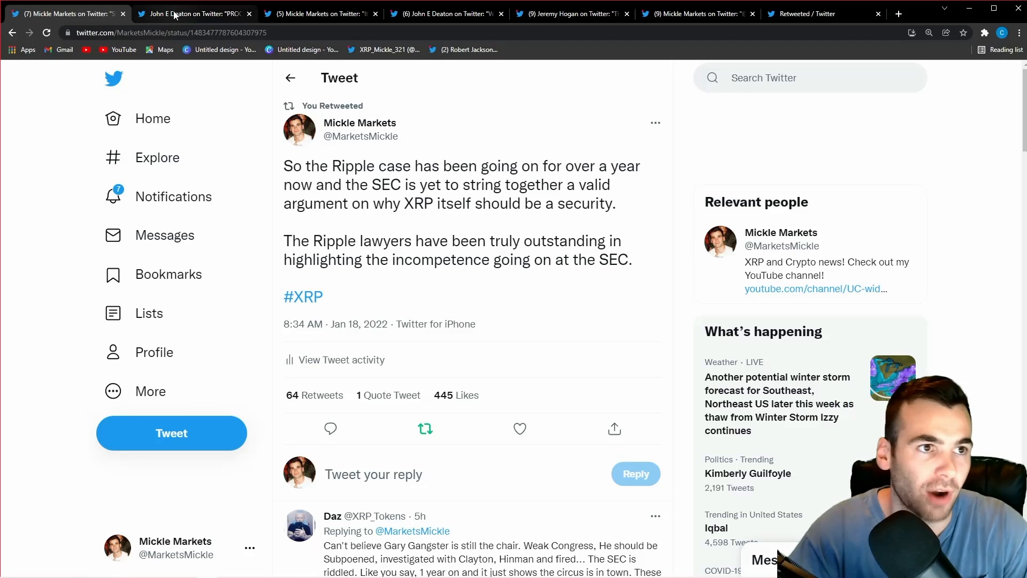
View Deaton's Howey test thread, then Mickle Markets' tweet quoting it as a regulation stage.
left_click(190, 13)
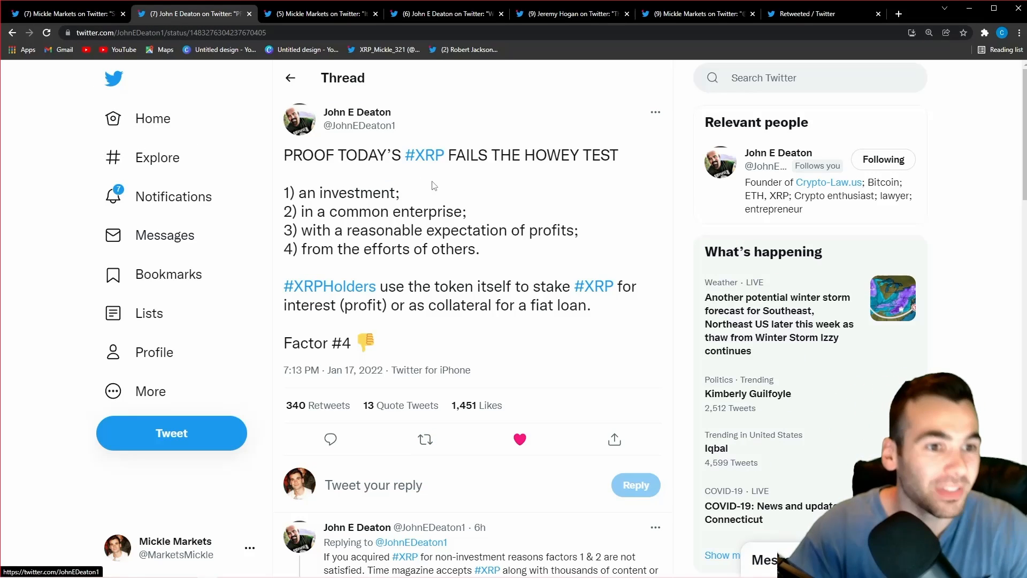
mouse_move(496, 187)
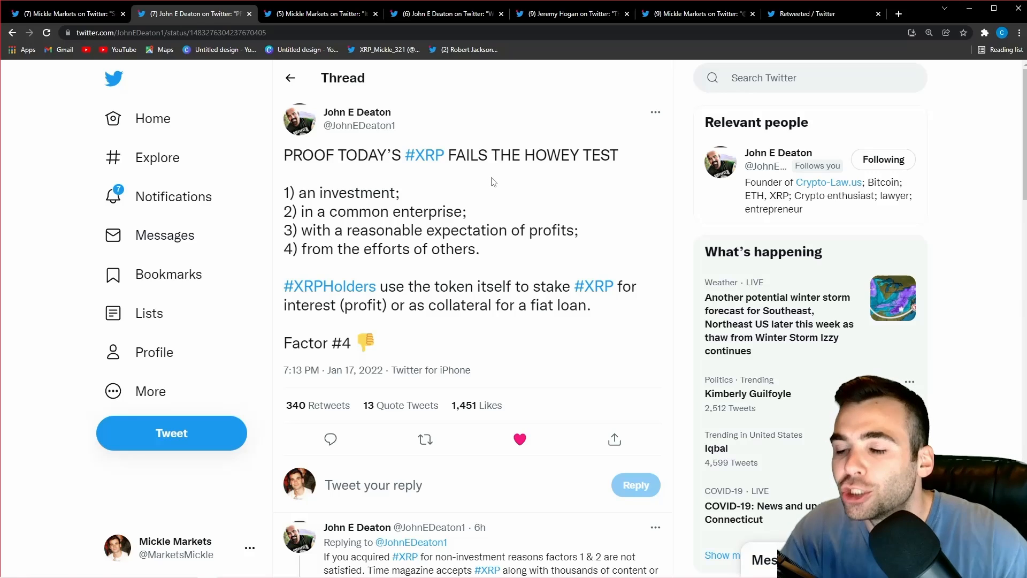
mouse_move(495, 182)
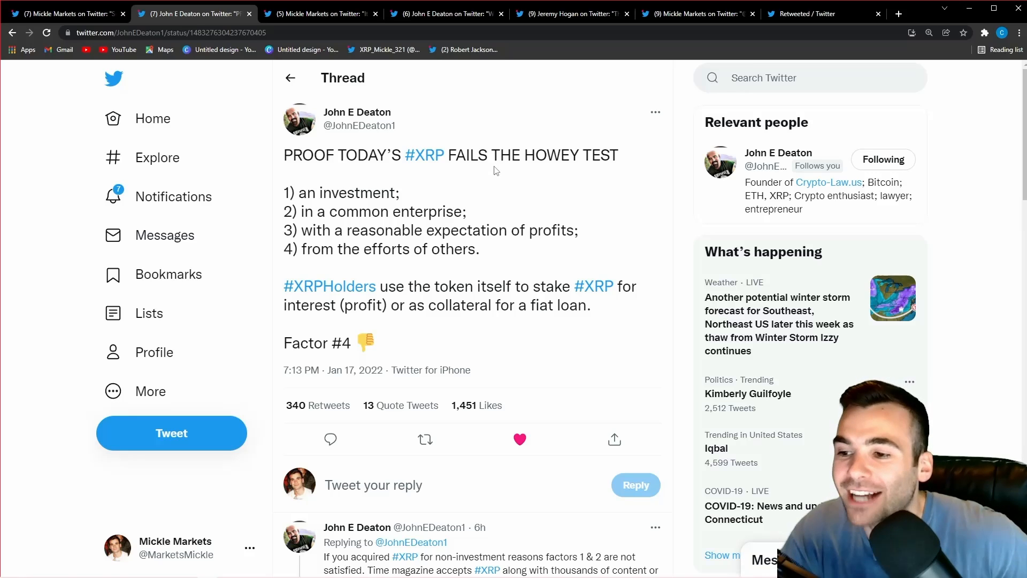
mouse_move(490, 180)
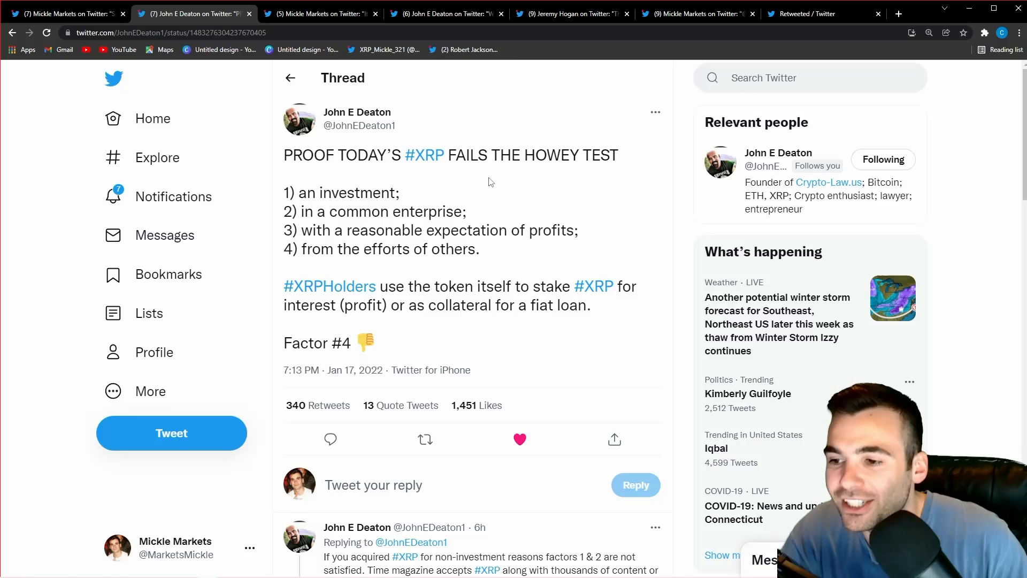
mouse_move(386, 177)
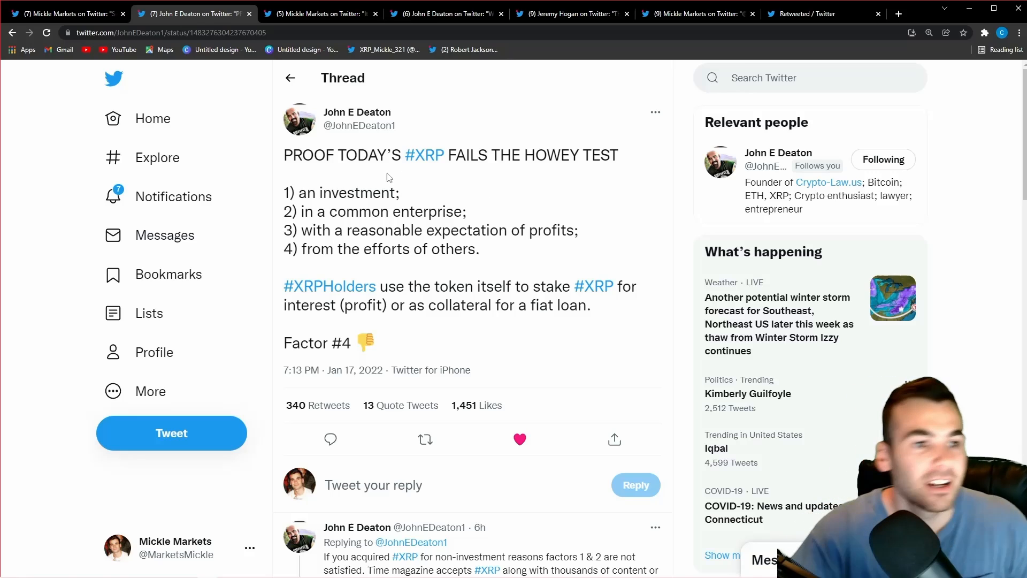
mouse_move(444, 177)
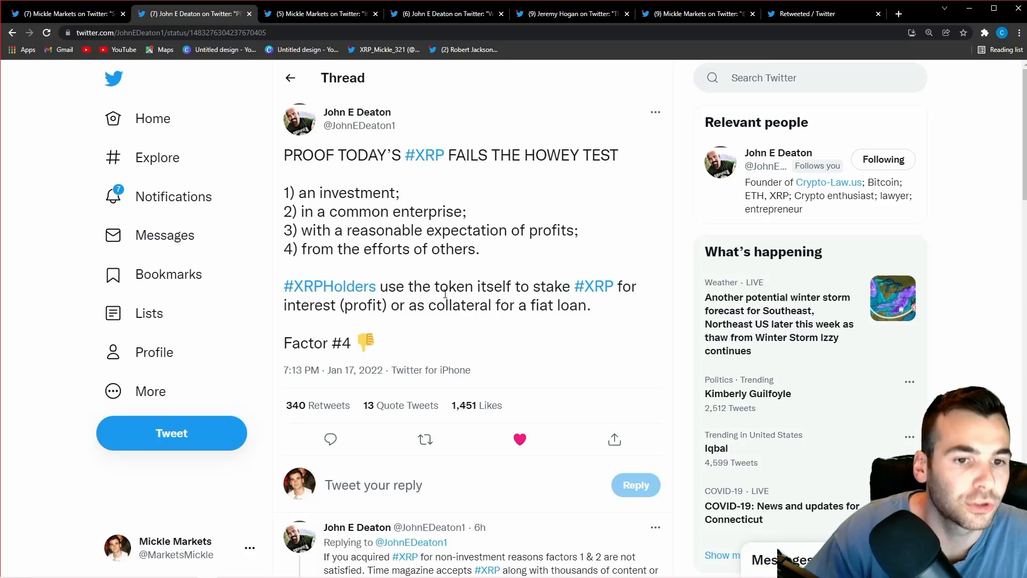
mouse_move(608, 304)
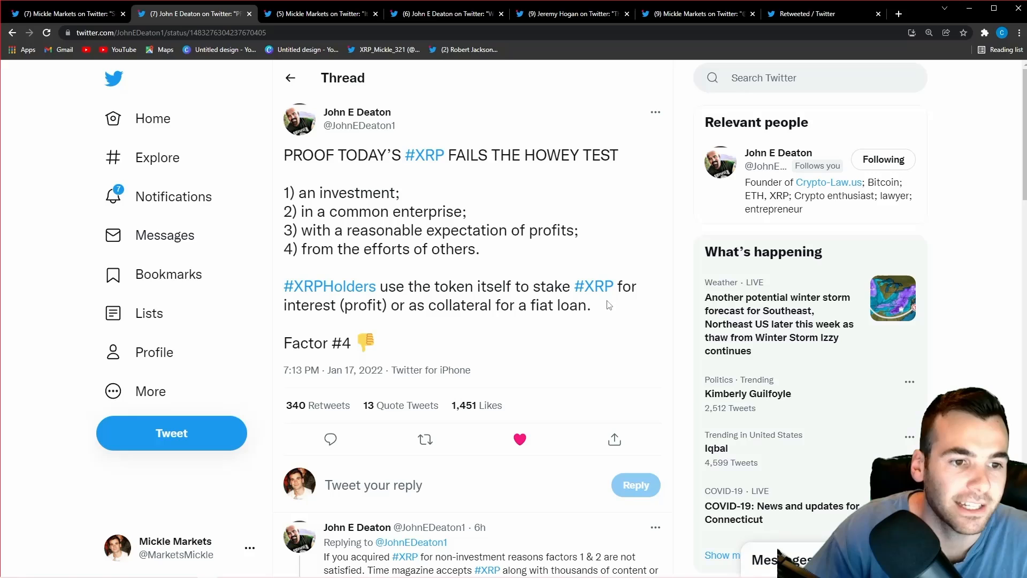
mouse_move(360, 312)
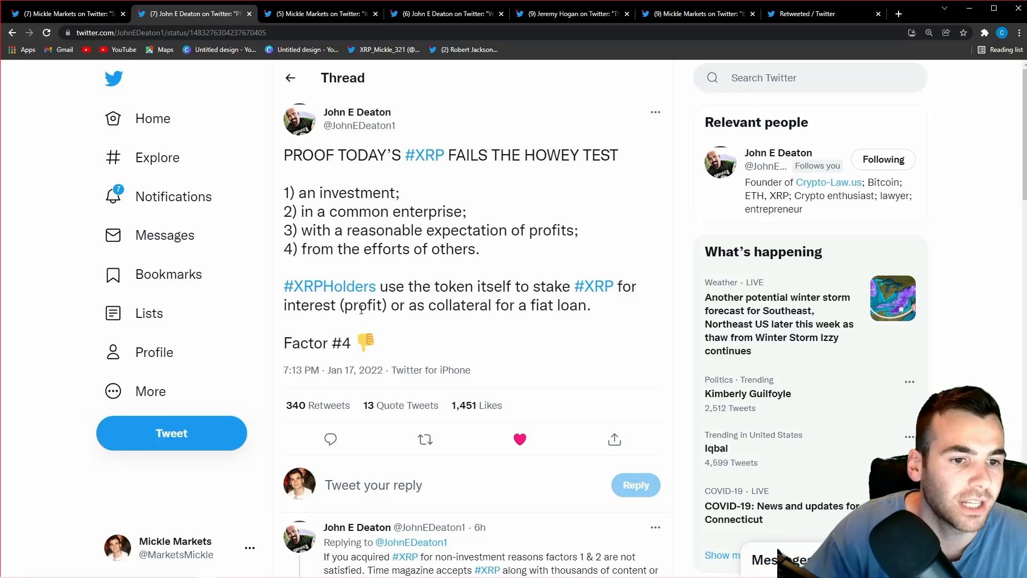
mouse_move(520, 314)
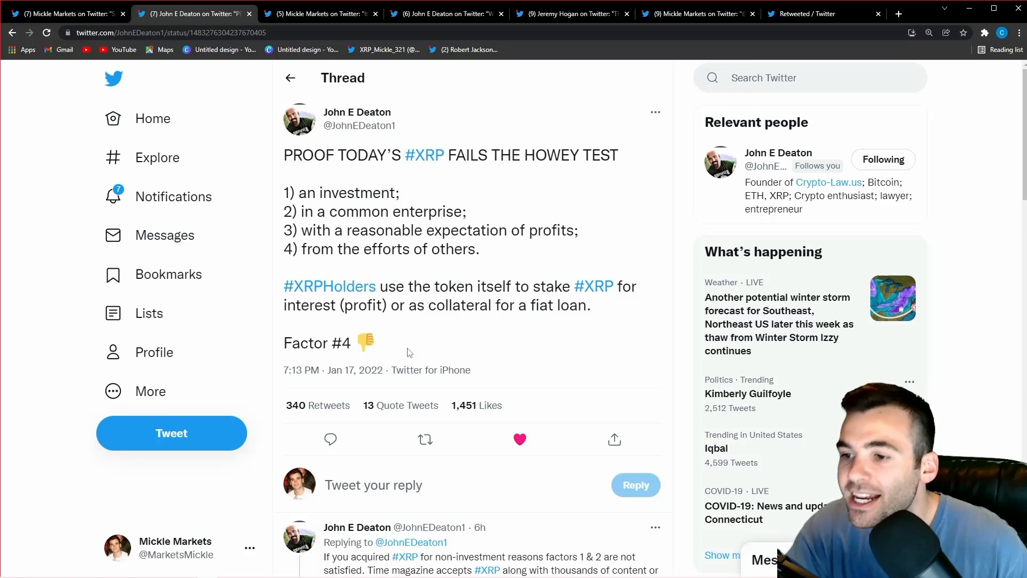
mouse_move(459, 303)
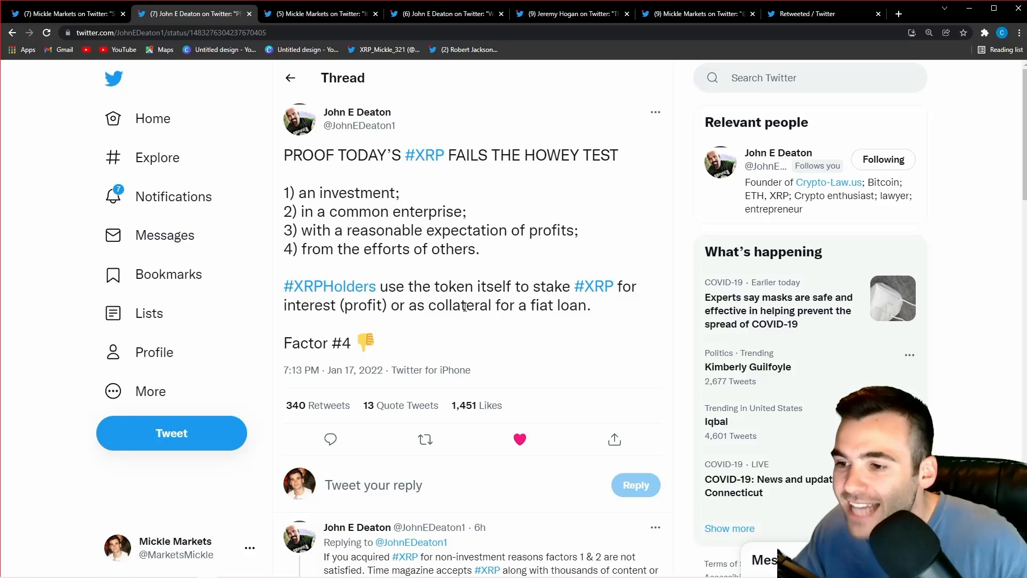
mouse_move(335, 72)
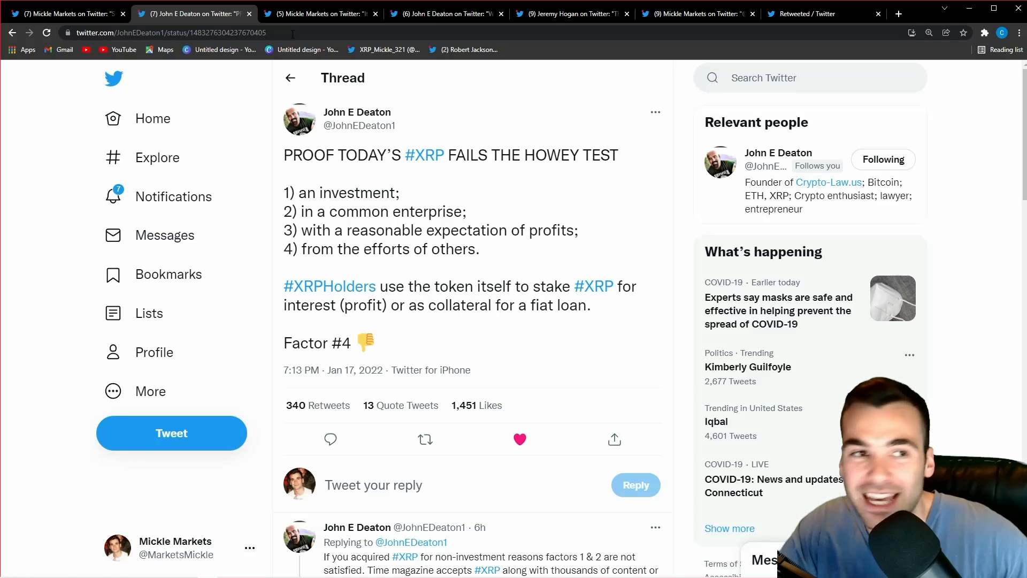
left_click(320, 13)
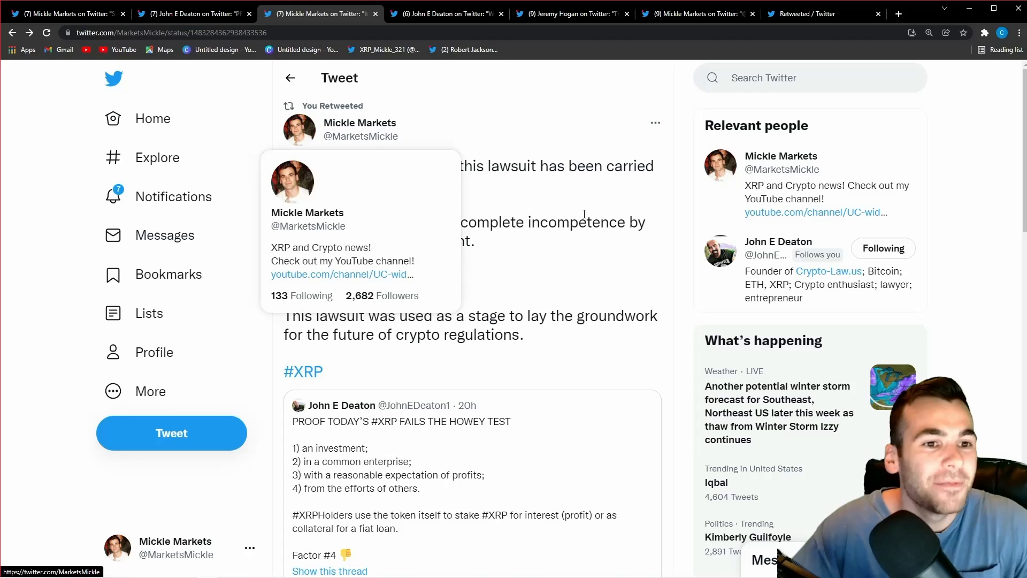
mouse_move(557, 171)
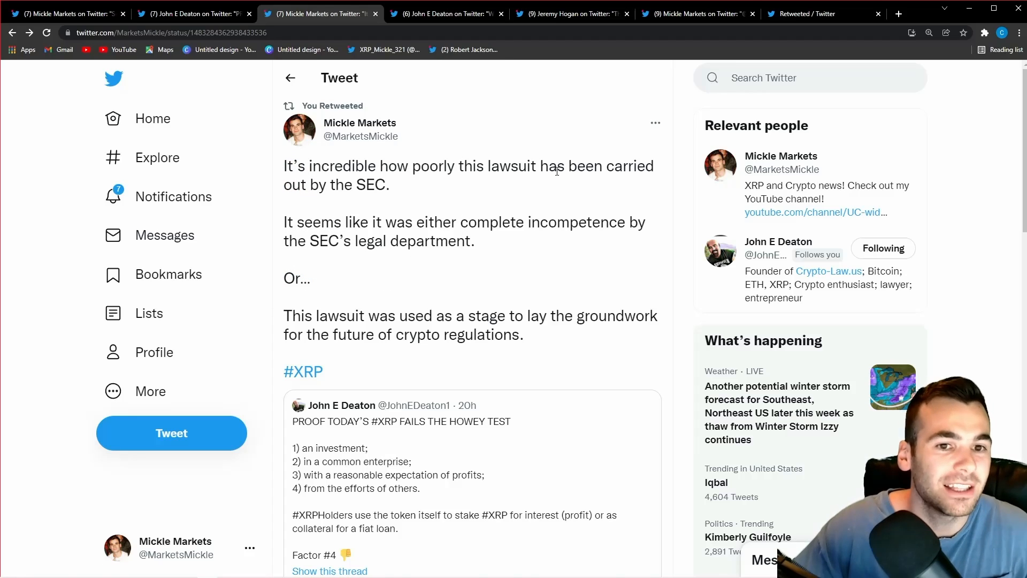
mouse_move(478, 191)
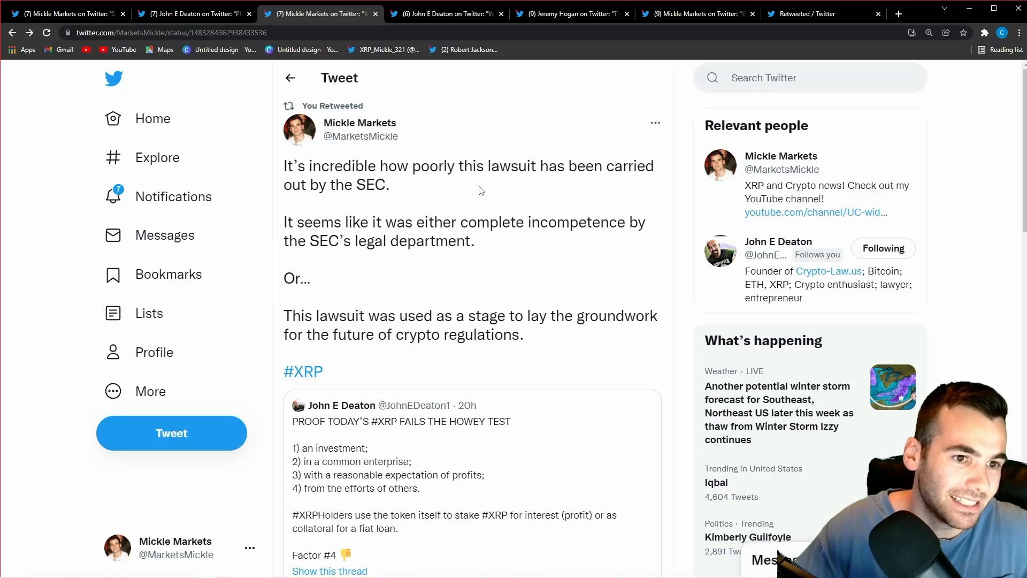
mouse_move(487, 196)
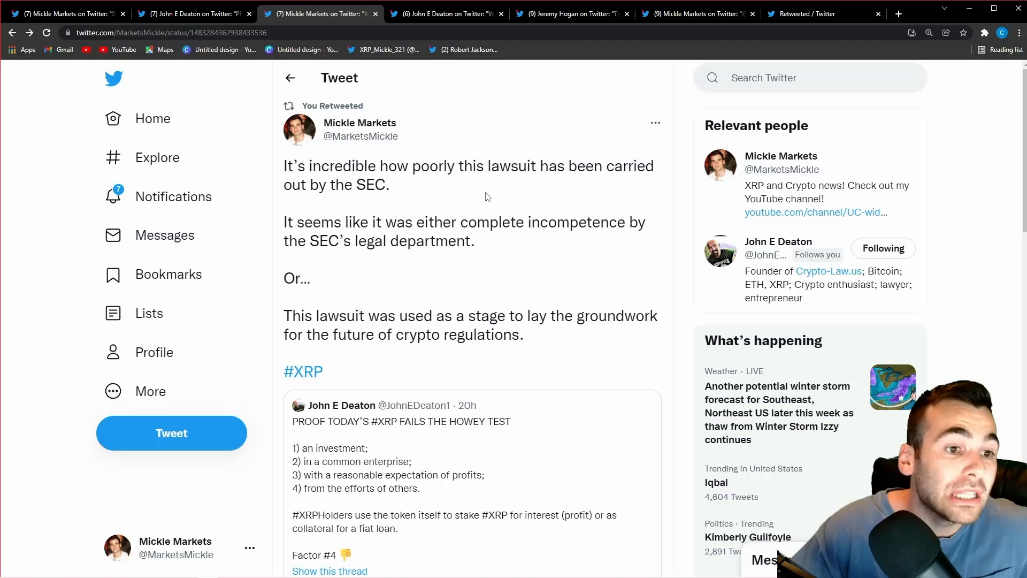
mouse_move(526, 229)
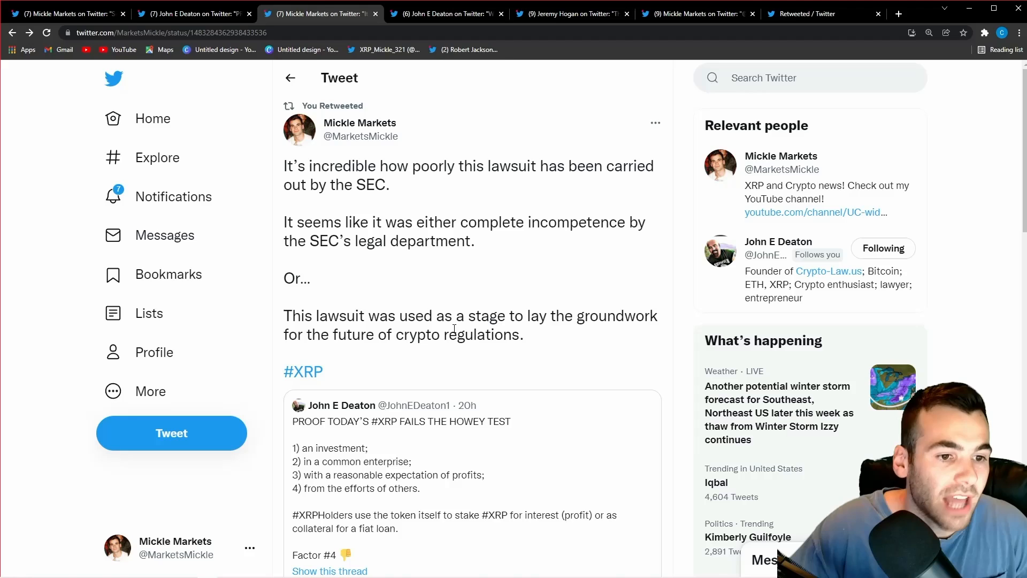
mouse_move(517, 277)
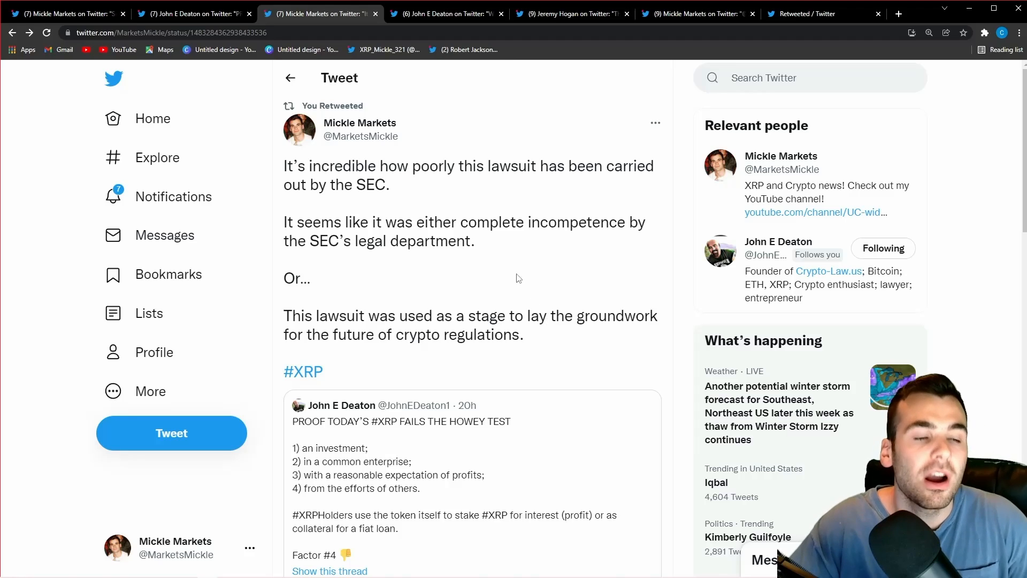
mouse_move(583, 216)
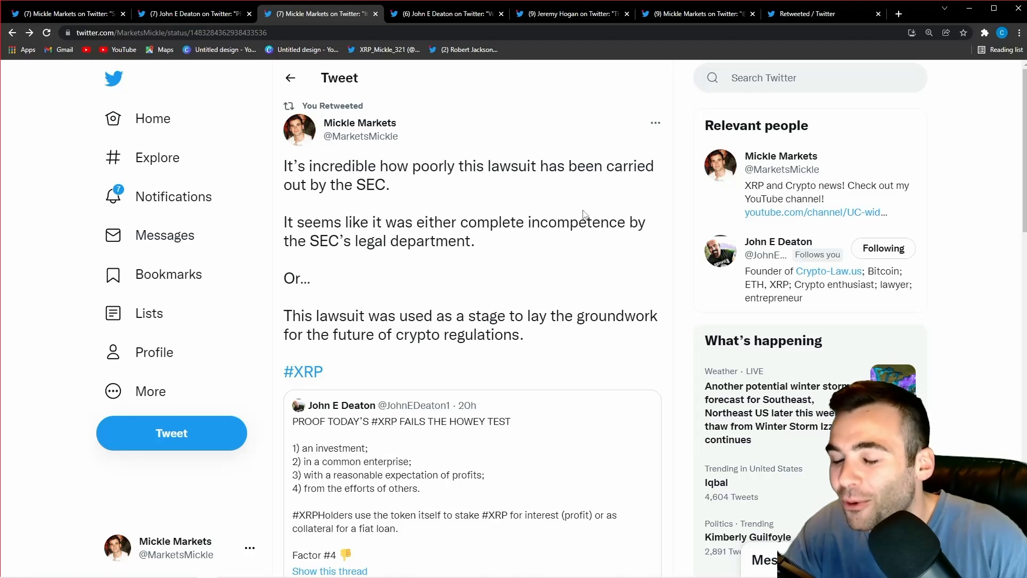
mouse_move(608, 120)
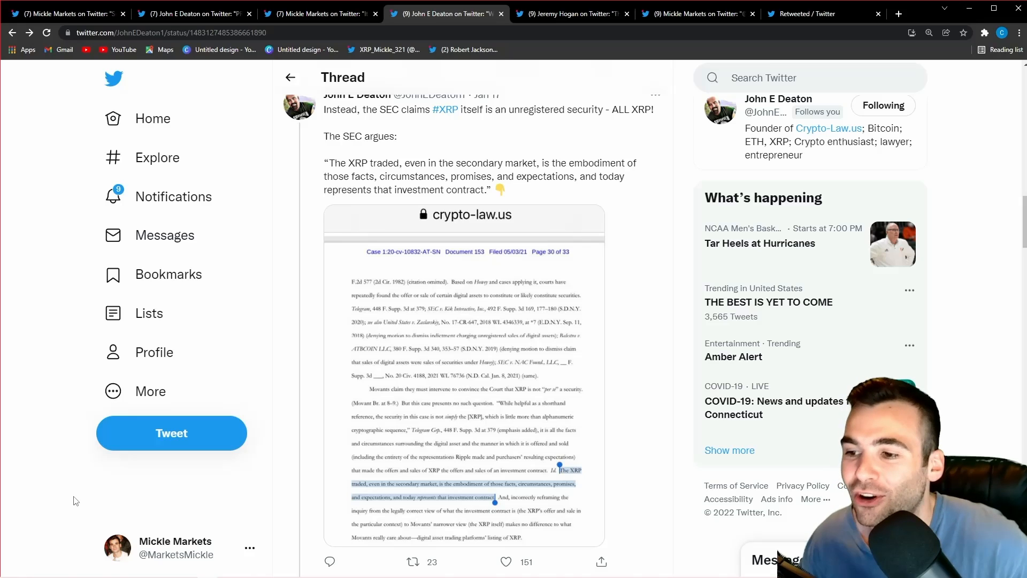
mouse_move(372, 276)
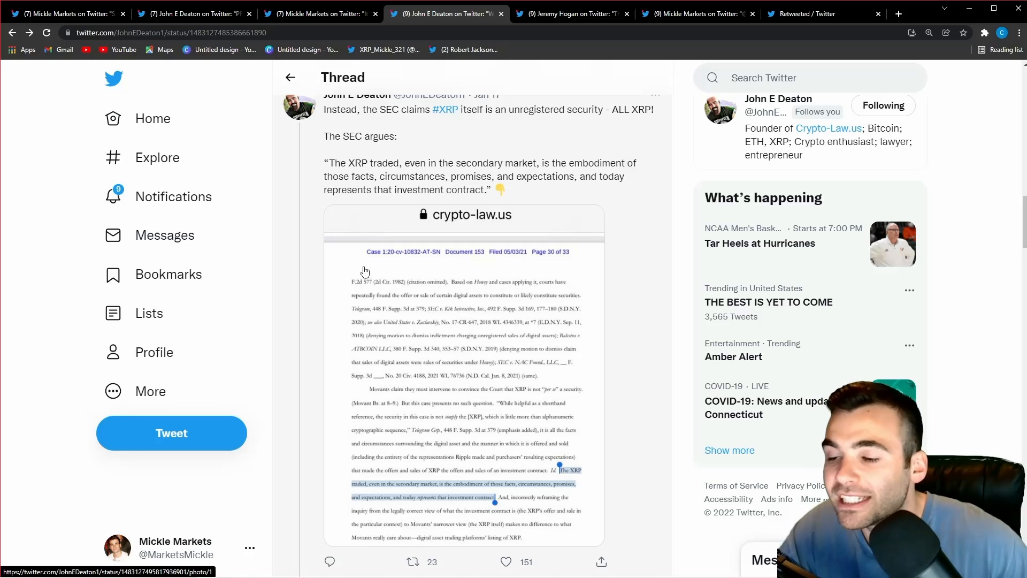
mouse_move(391, 239)
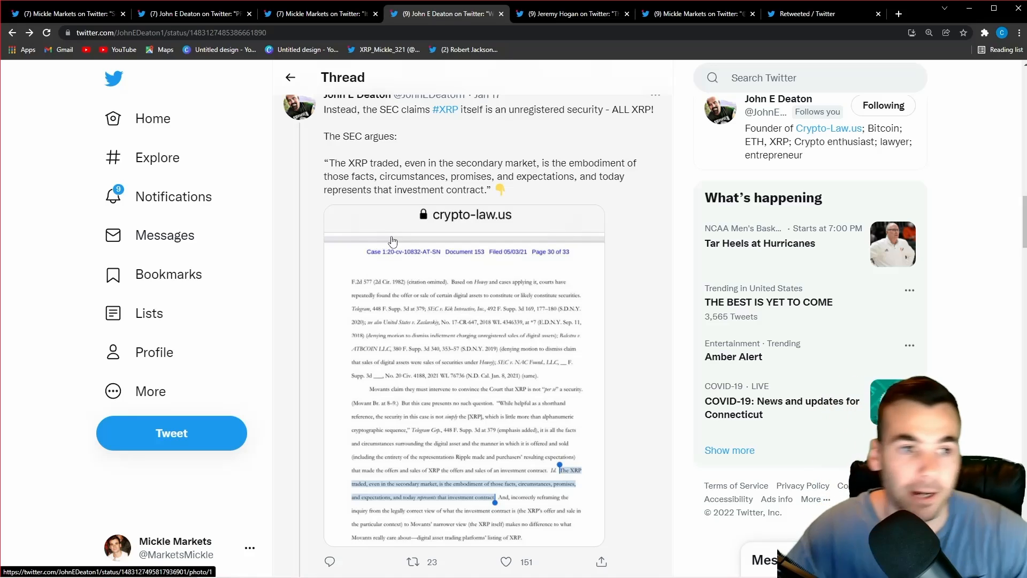
Read Deaton's thread past the court filing screenshot to the Judge Netburn tweet.
scroll("up", 3)
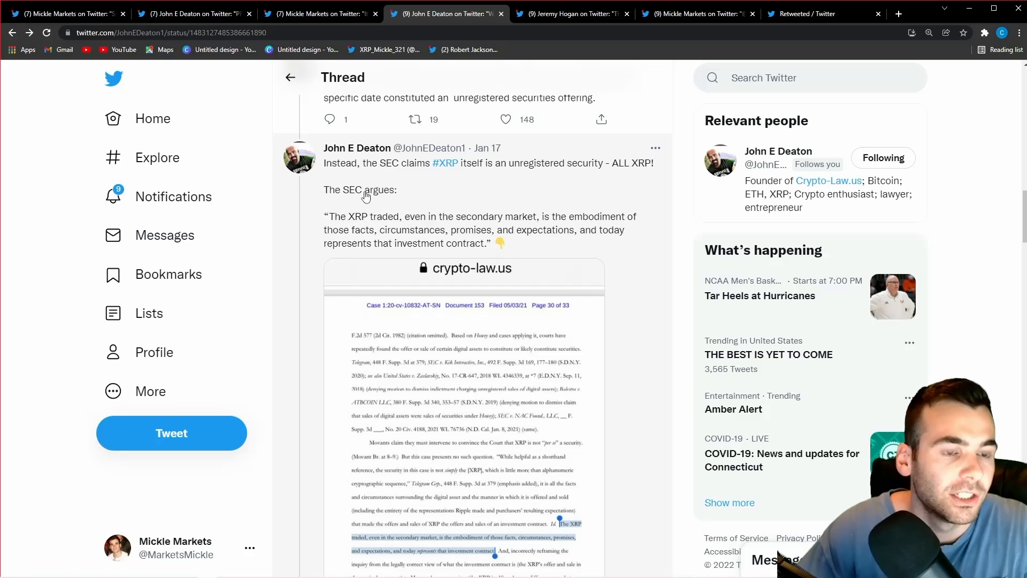
scroll("down", 3)
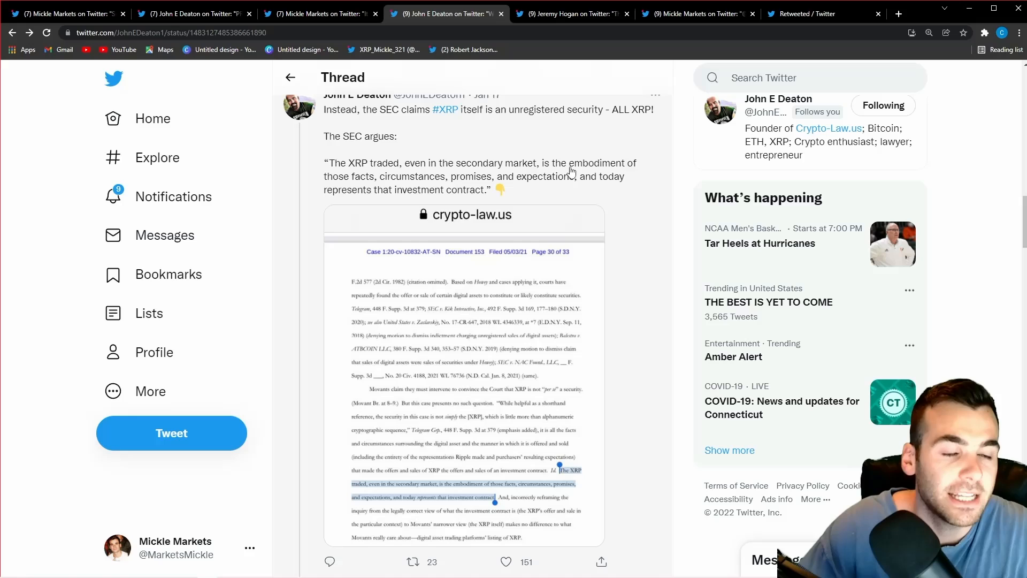
mouse_move(425, 186)
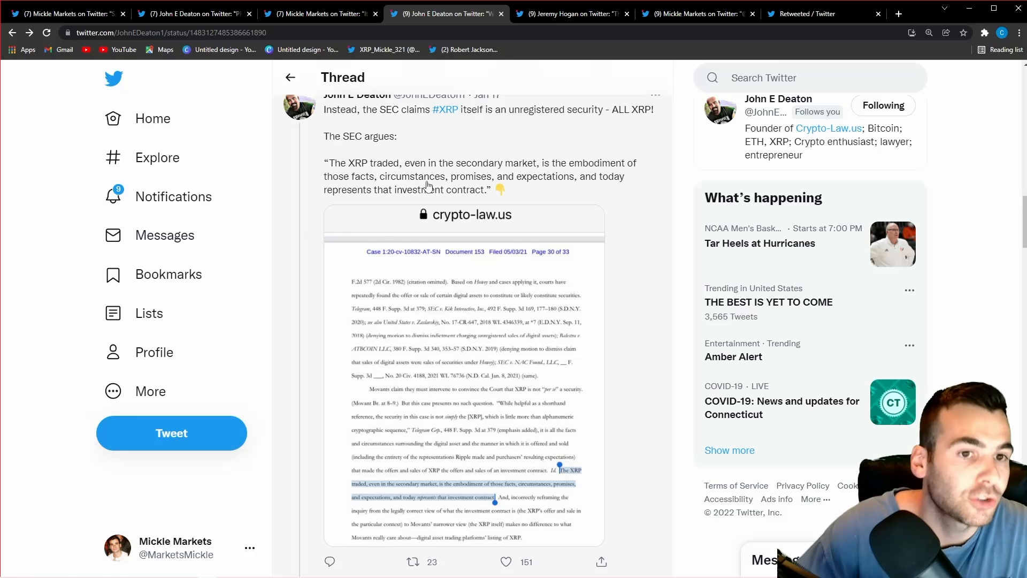
mouse_move(548, 189)
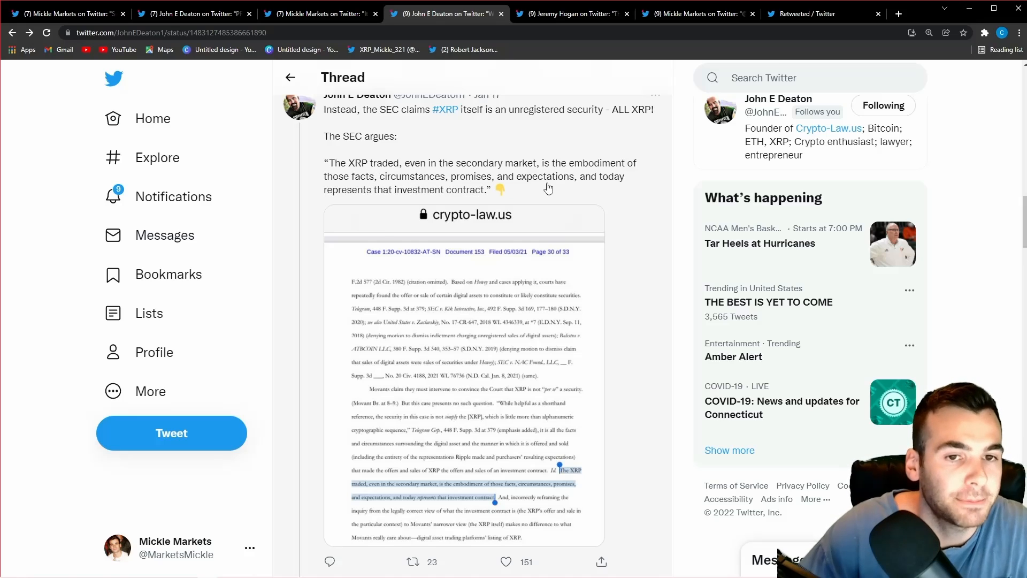
mouse_move(448, 192)
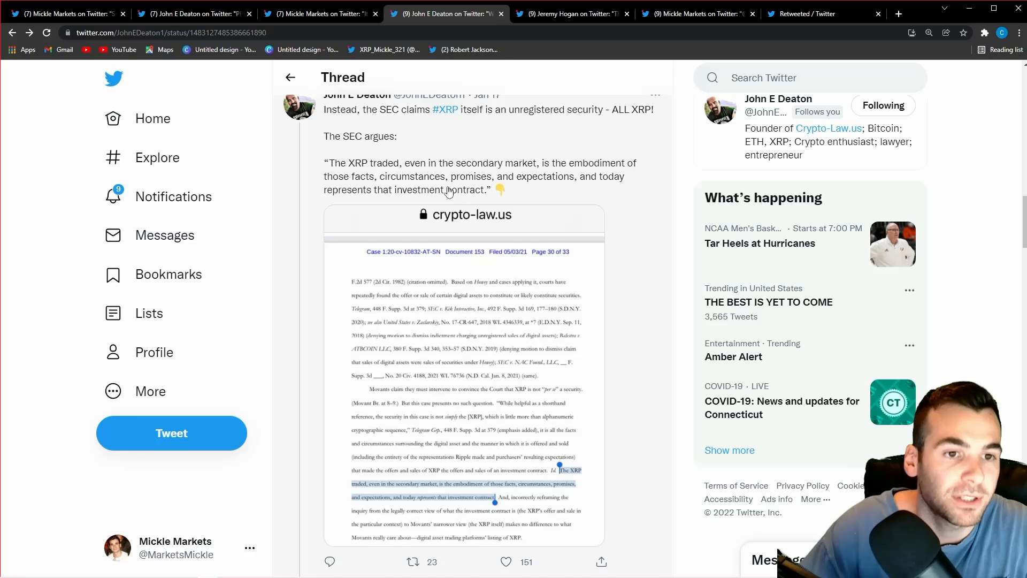
scroll("down", 3)
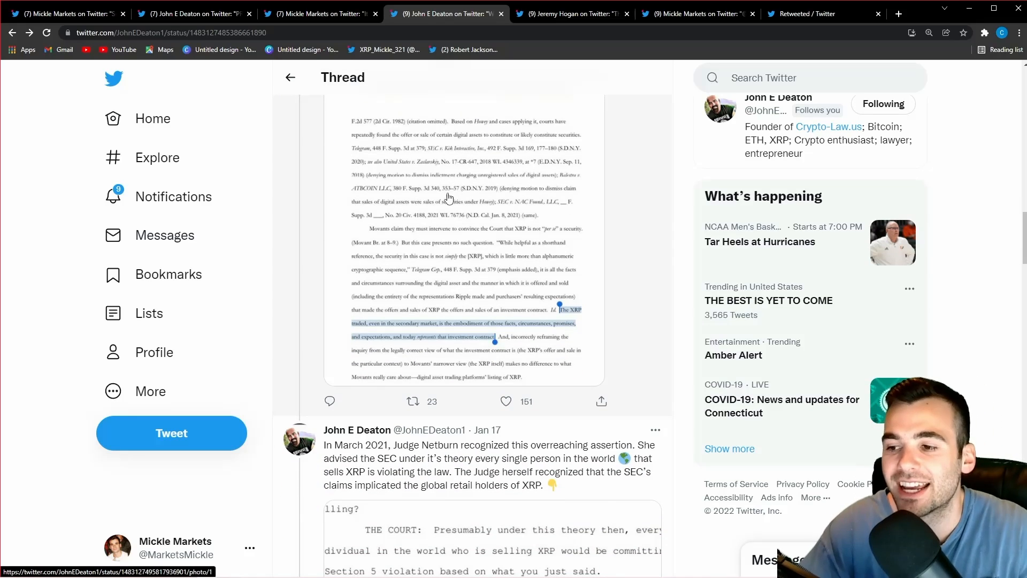
scroll("down", 3)
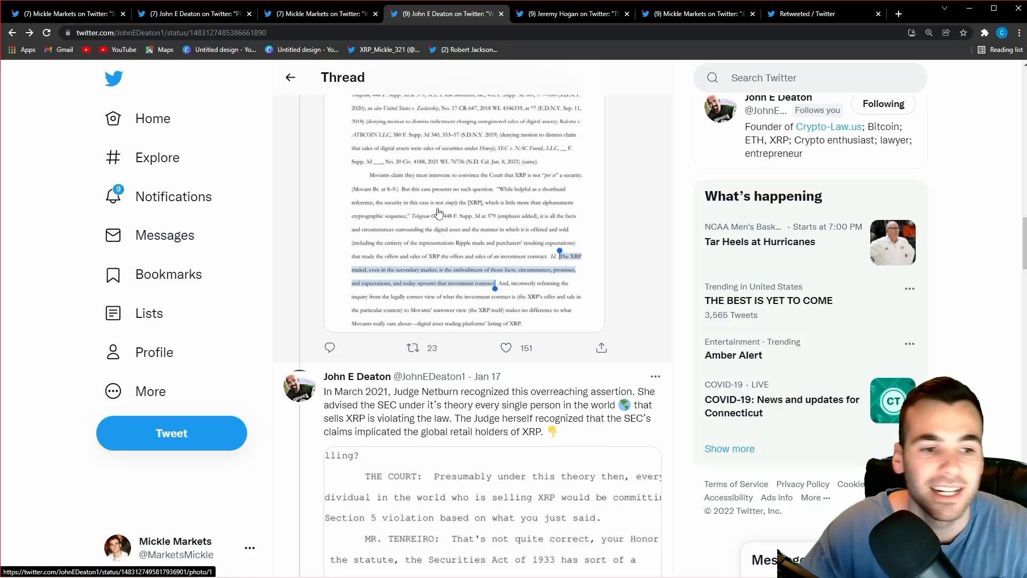
Scroll past the court transcript tweet to the Howey and 2019 Telegram tweets.
scroll("down", 3)
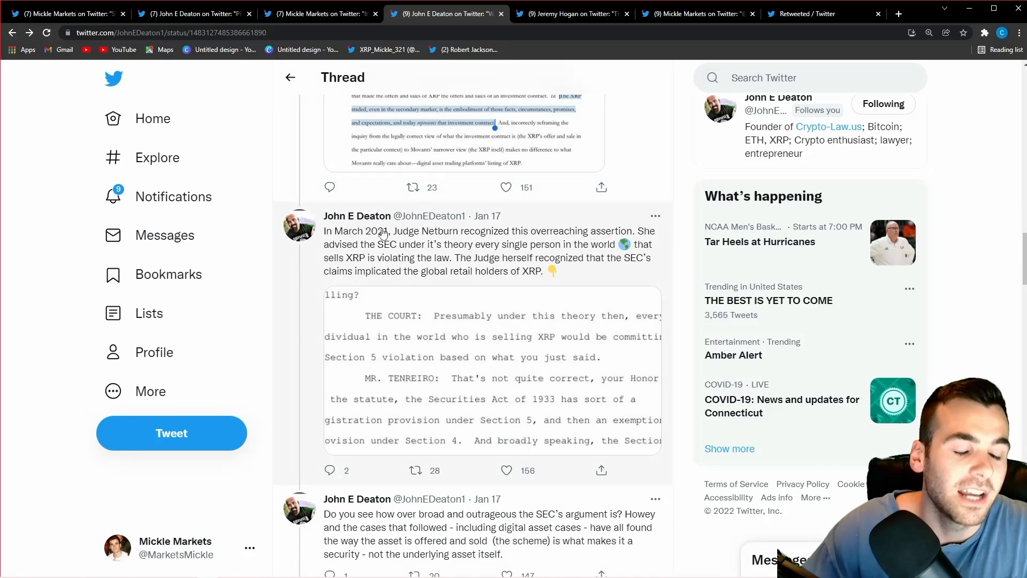
scroll("down", 3)
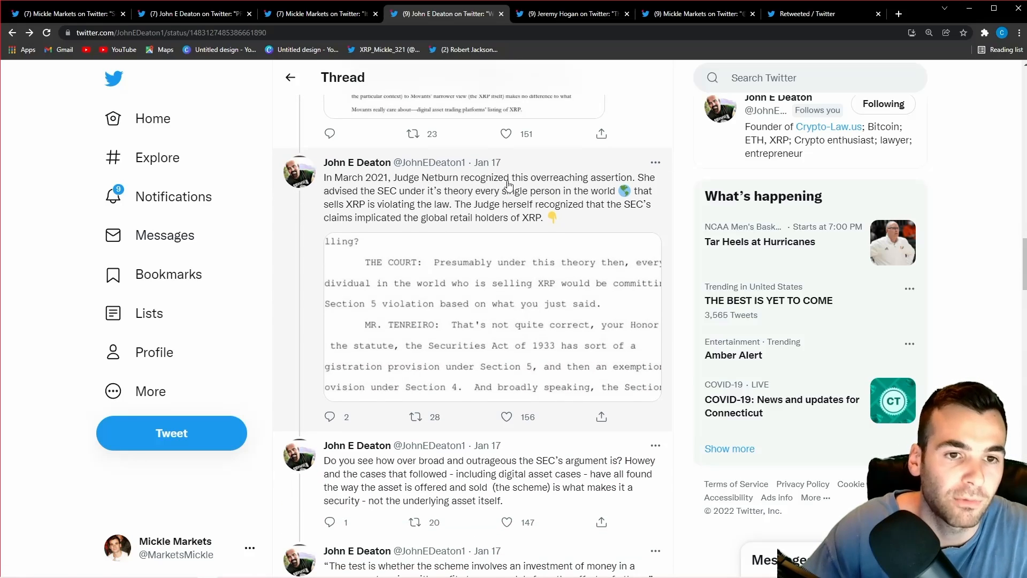
mouse_move(593, 193)
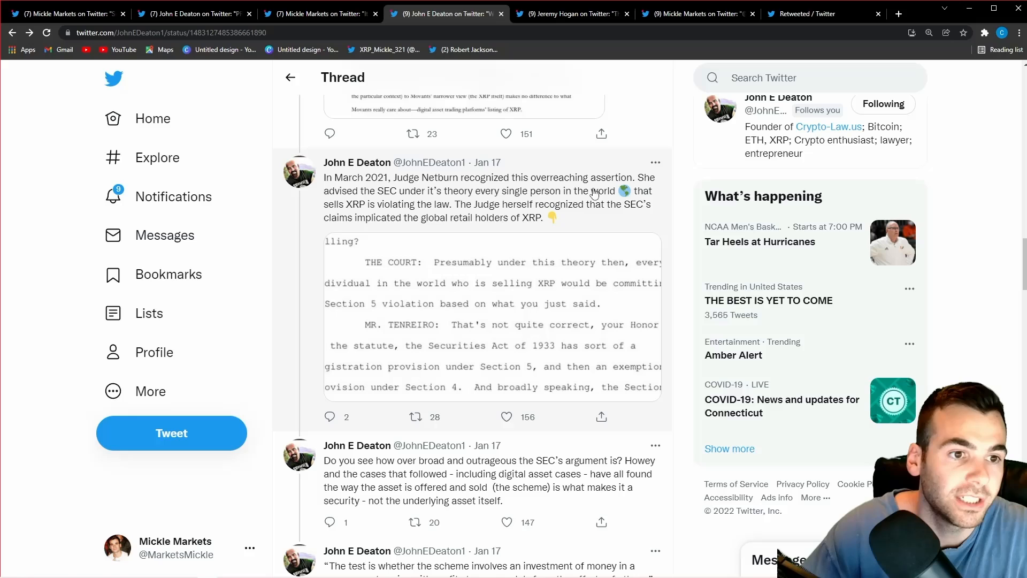
mouse_move(439, 199)
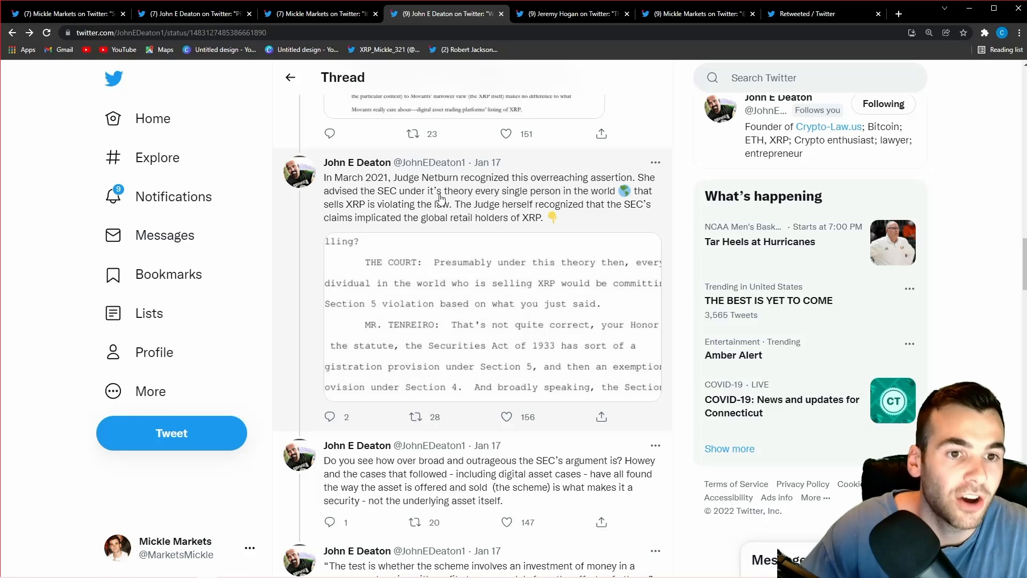
mouse_move(550, 204)
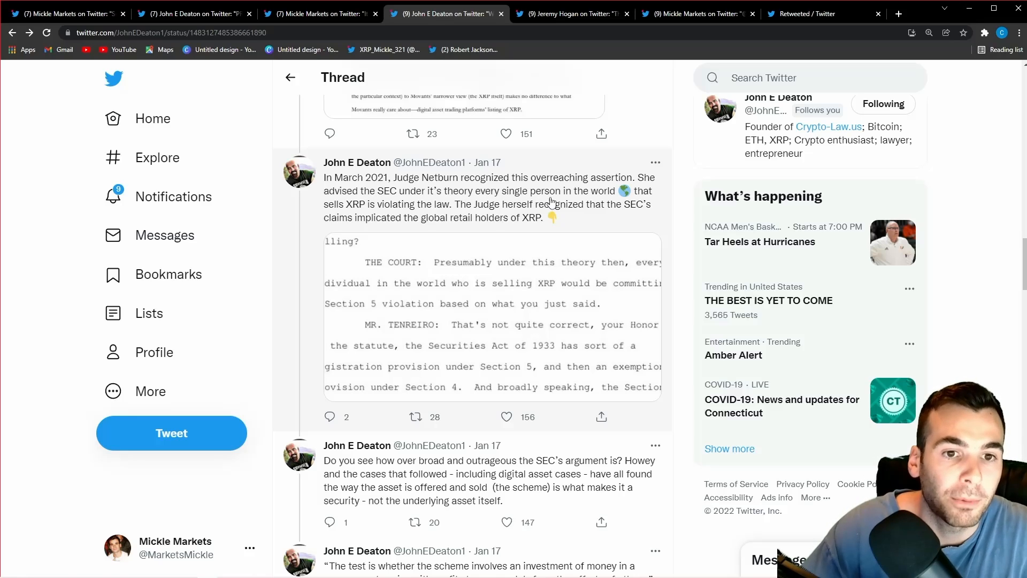
mouse_move(383, 213)
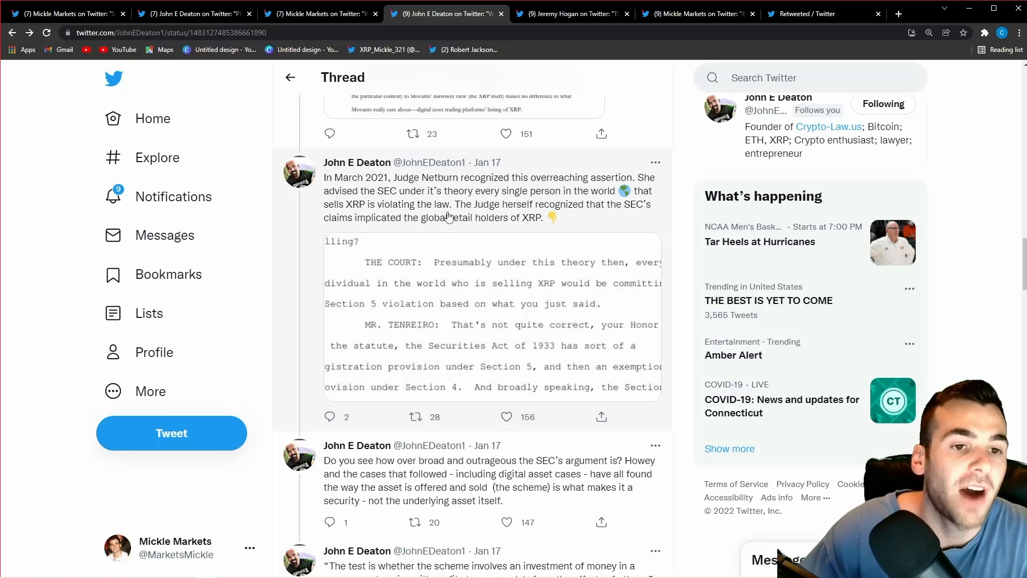
mouse_move(567, 219)
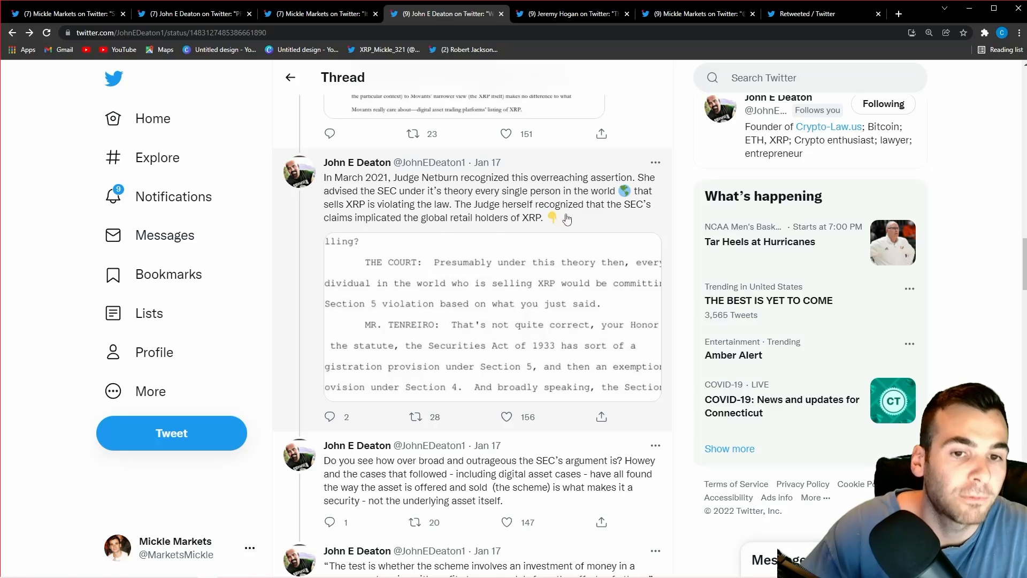
mouse_move(383, 226)
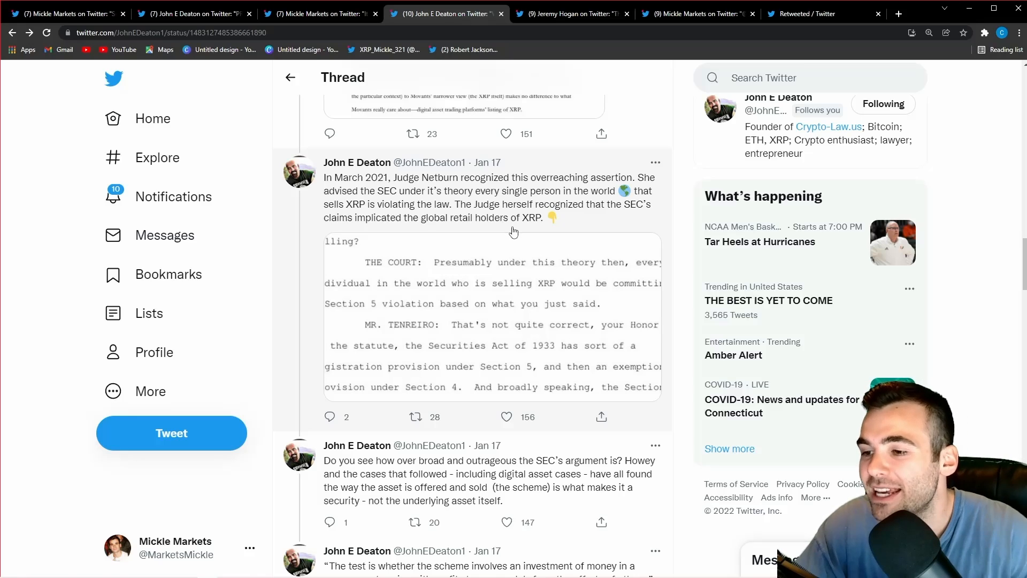
scroll("down", 3)
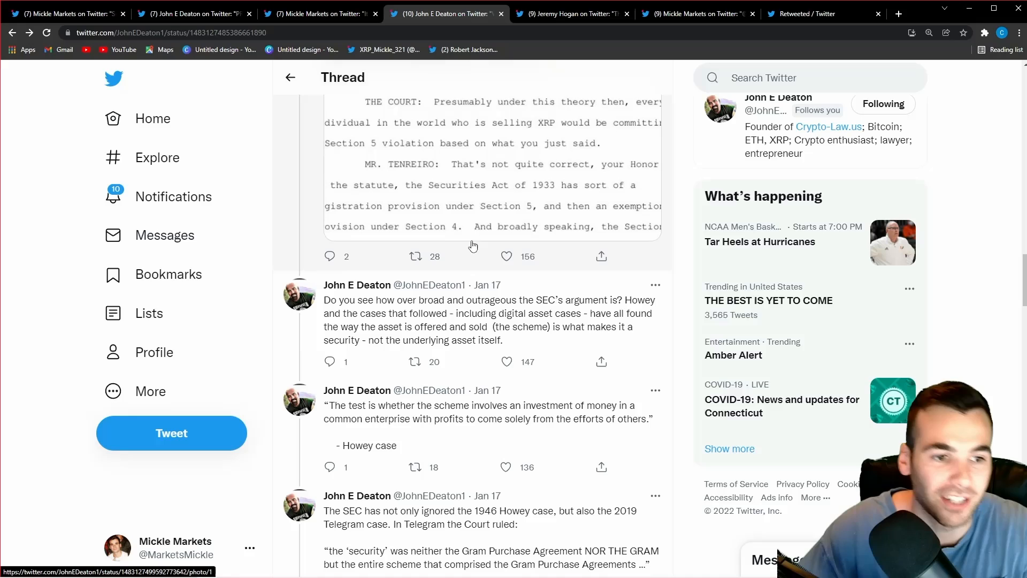
Read on past the Howey and Telegram tweets to Bill Hinman's 2018 speech quotes.
scroll("down", 3)
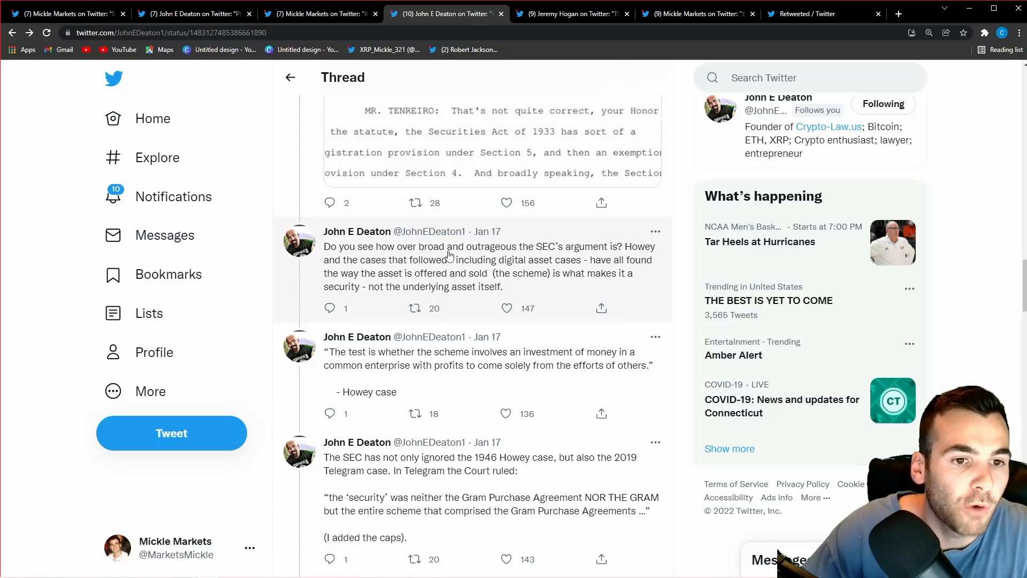
mouse_move(603, 256)
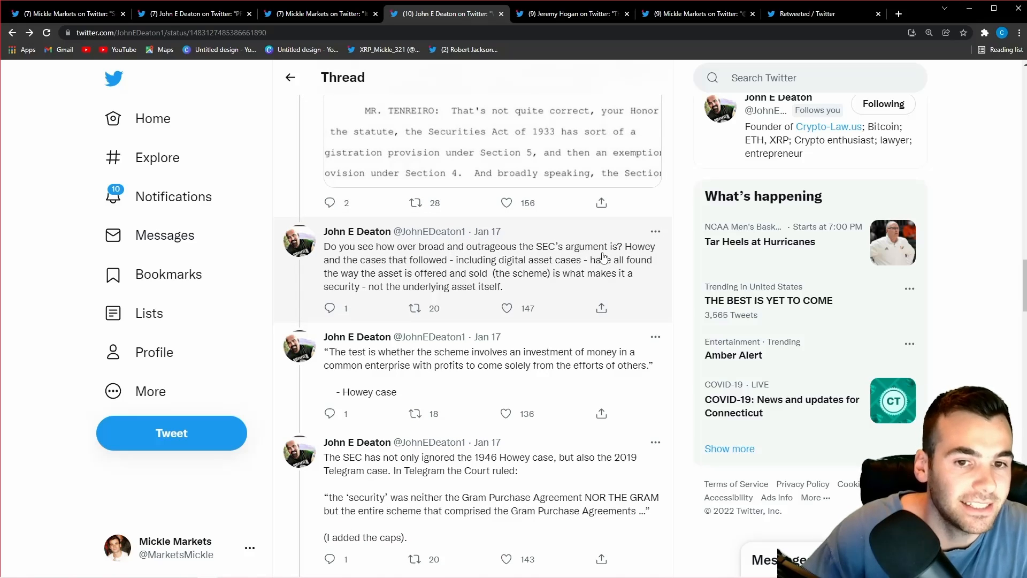
mouse_move(396, 274)
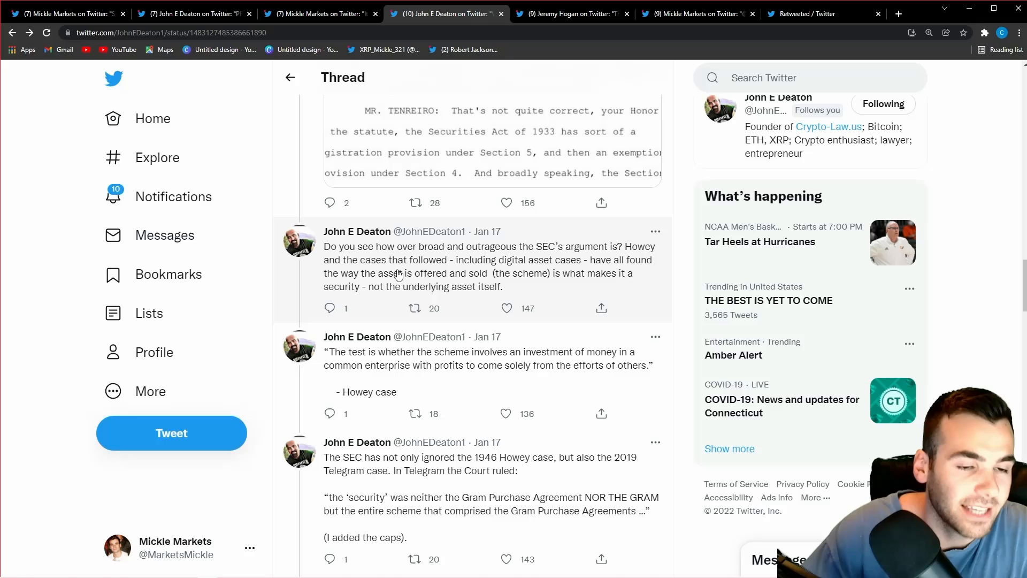
mouse_move(556, 268)
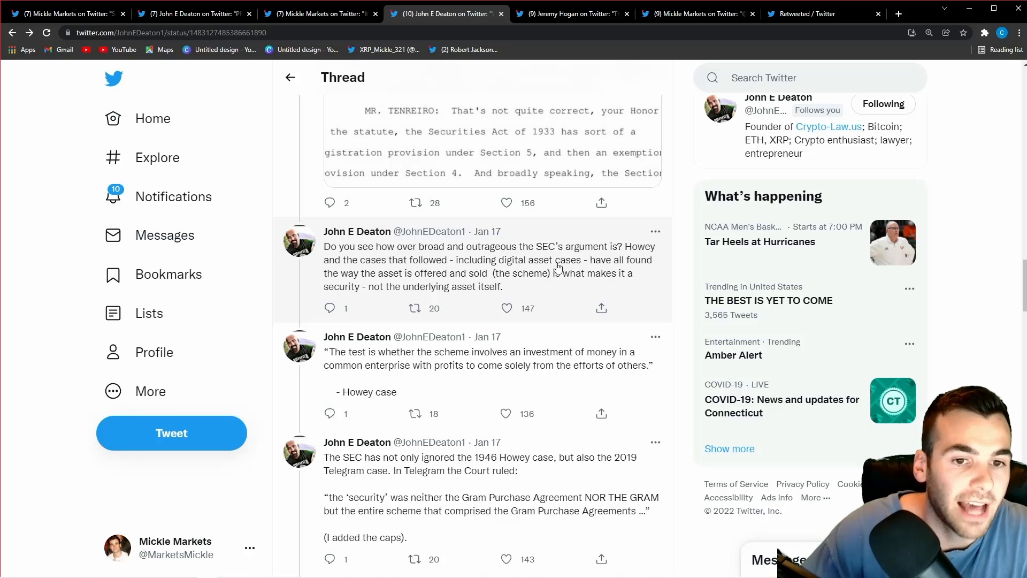
mouse_move(347, 288)
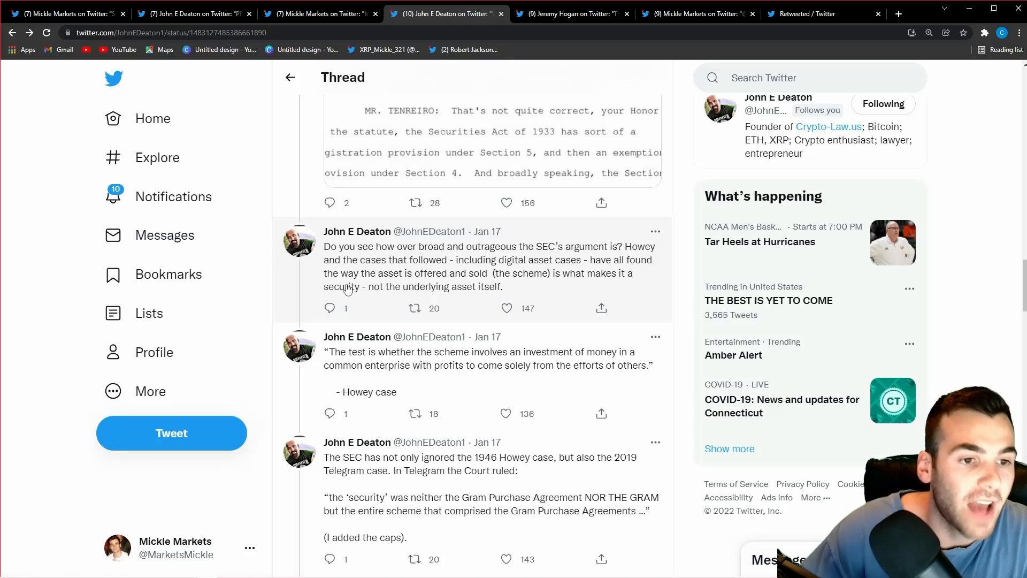
mouse_move(442, 280)
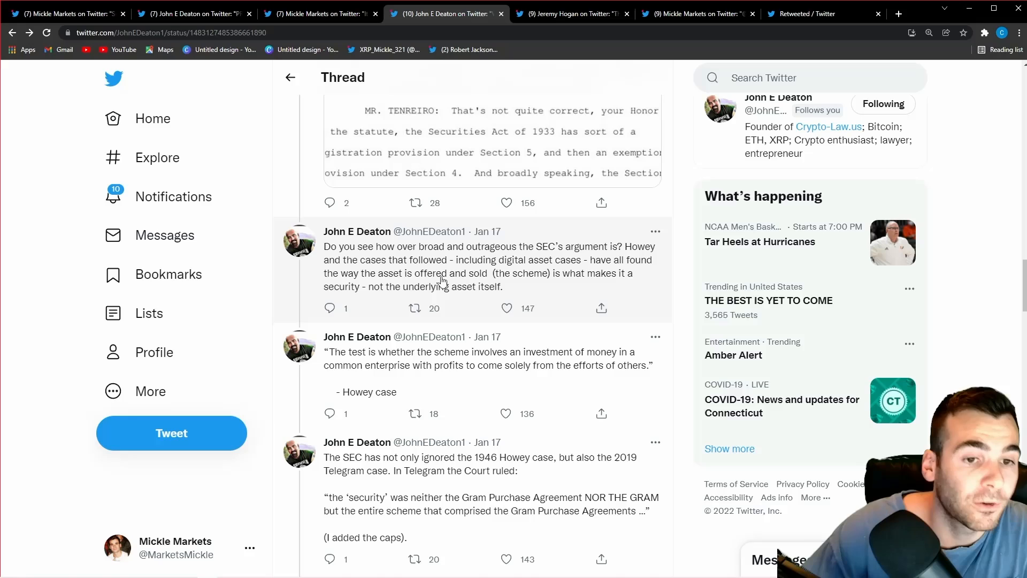
mouse_move(558, 283)
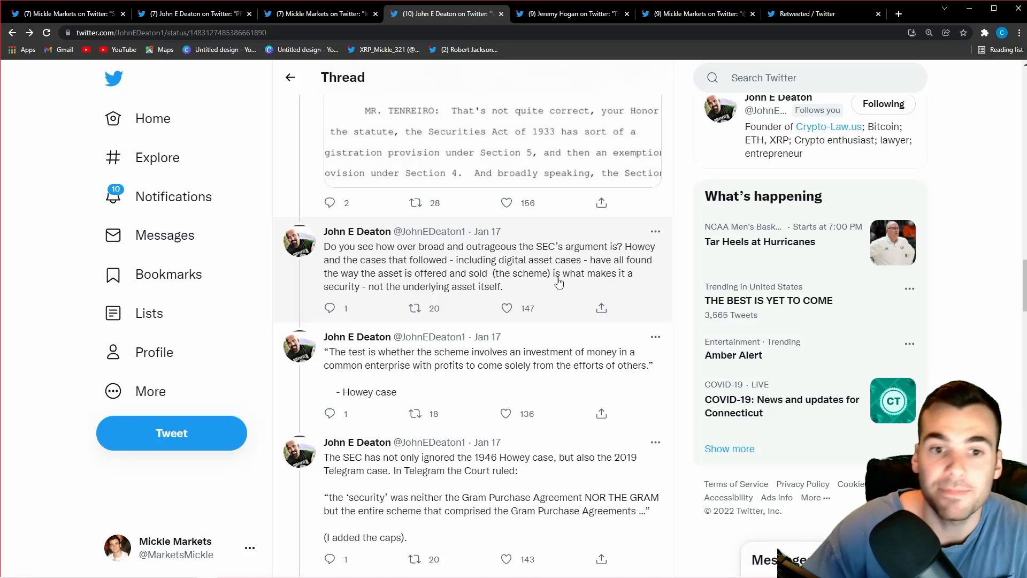
mouse_move(427, 303)
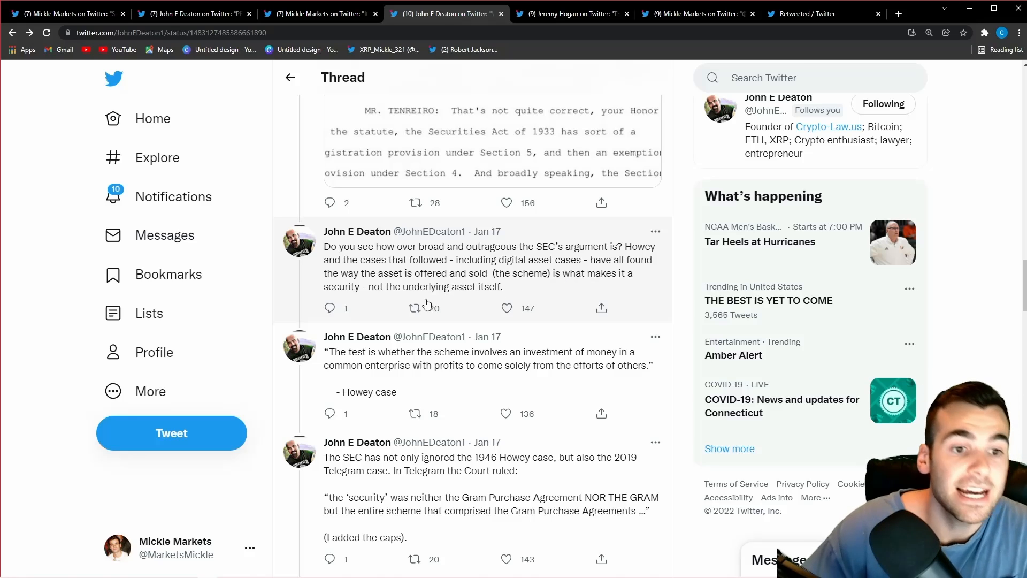
scroll("down", 3)
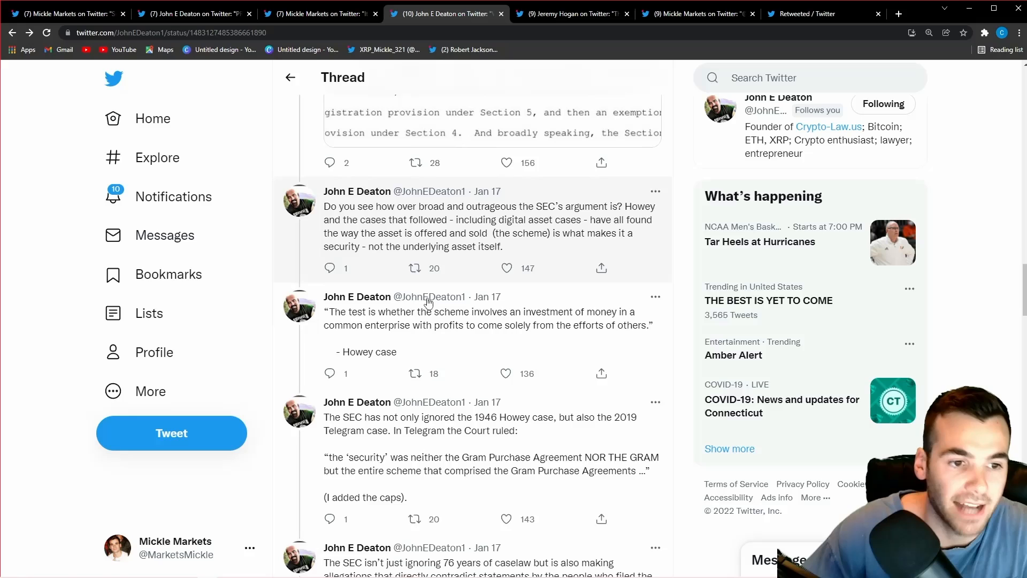
scroll("down", 3)
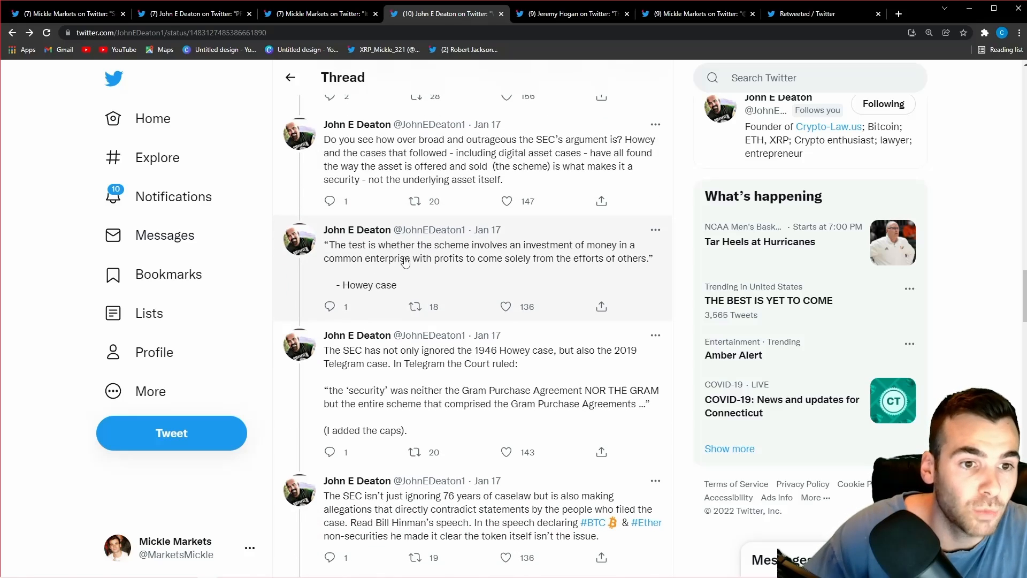
mouse_move(552, 254)
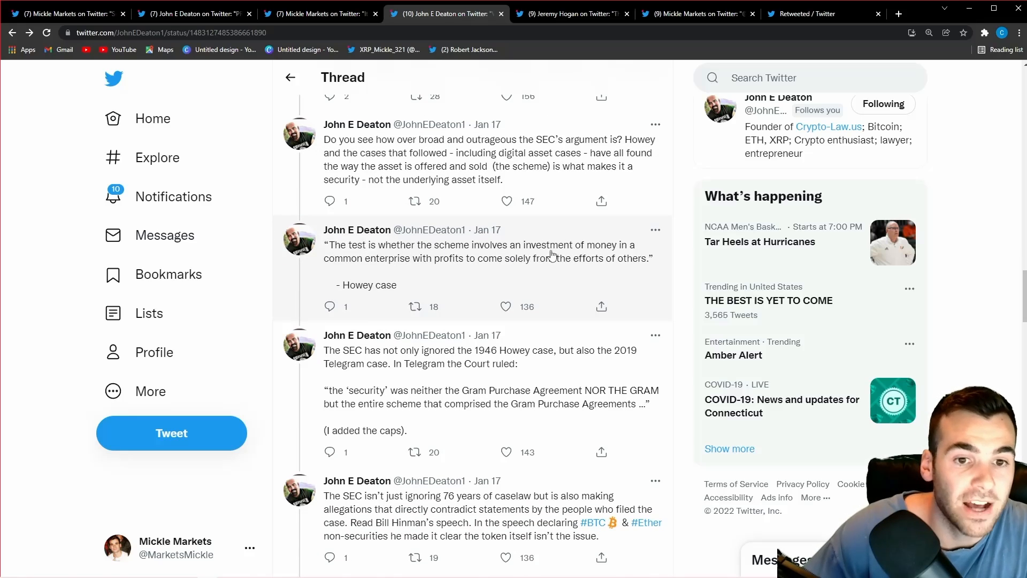
mouse_move(431, 277)
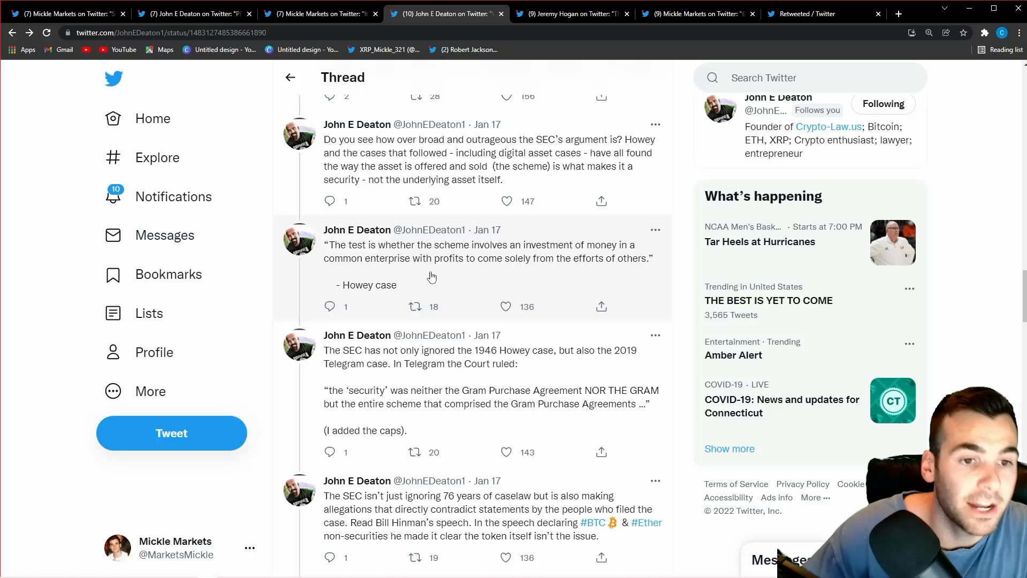
mouse_move(470, 273)
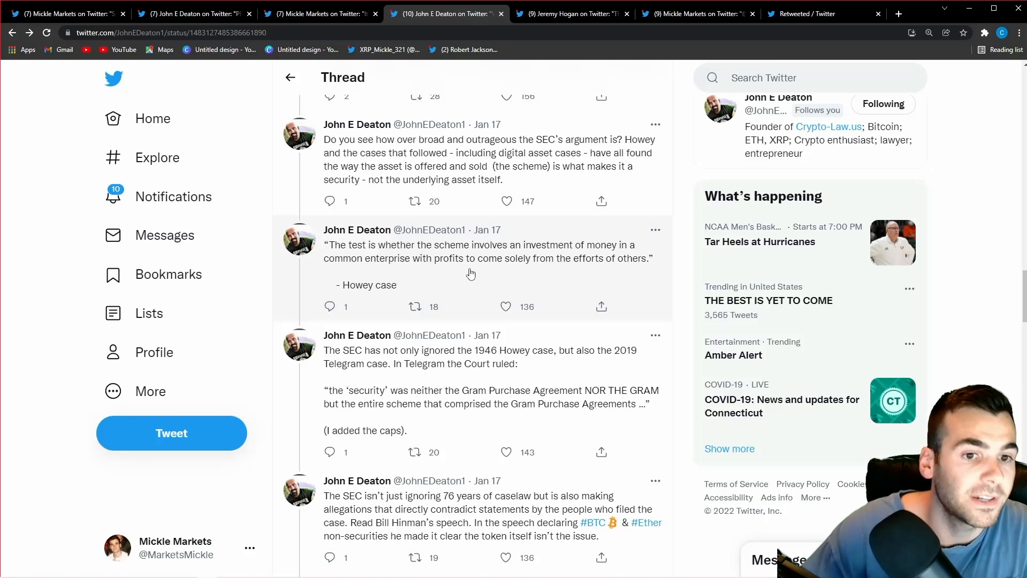
mouse_move(596, 271)
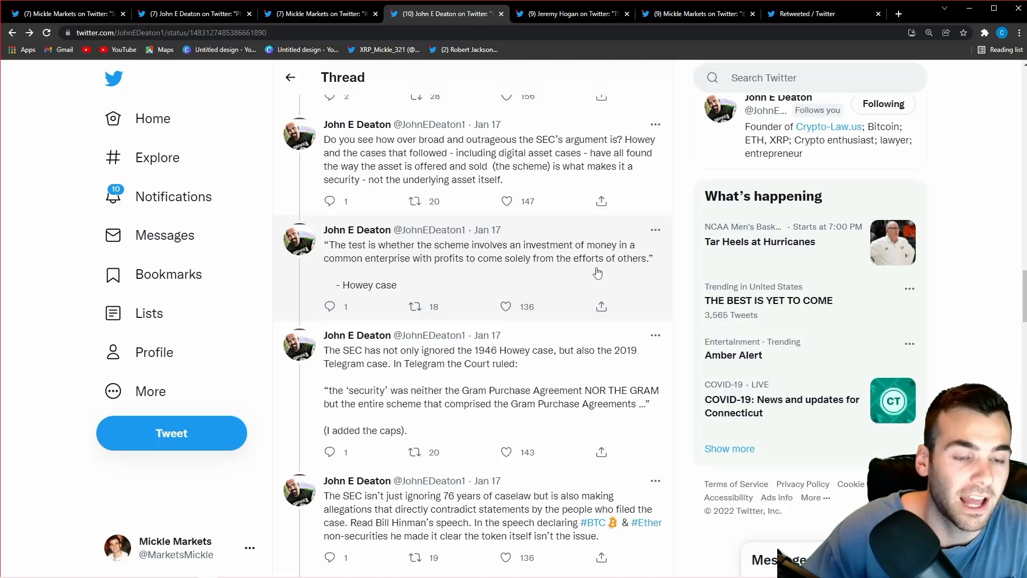
scroll("down", 3)
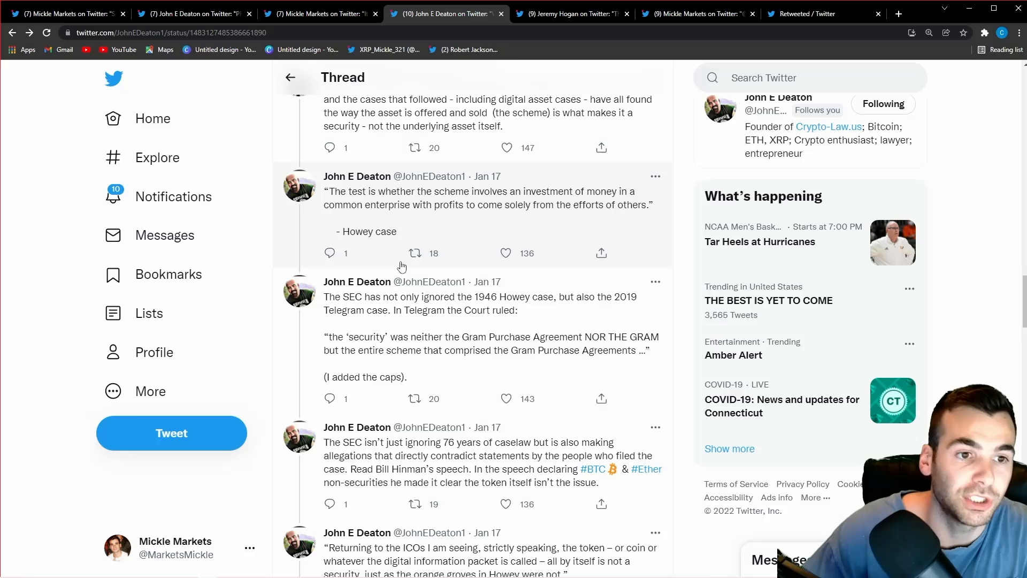
scroll("down", 3)
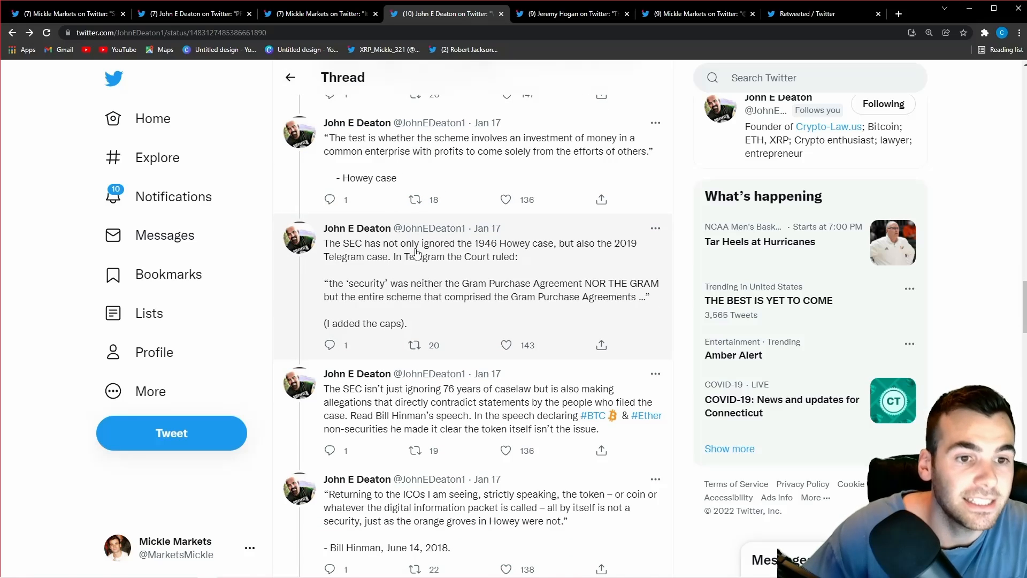
mouse_move(537, 254)
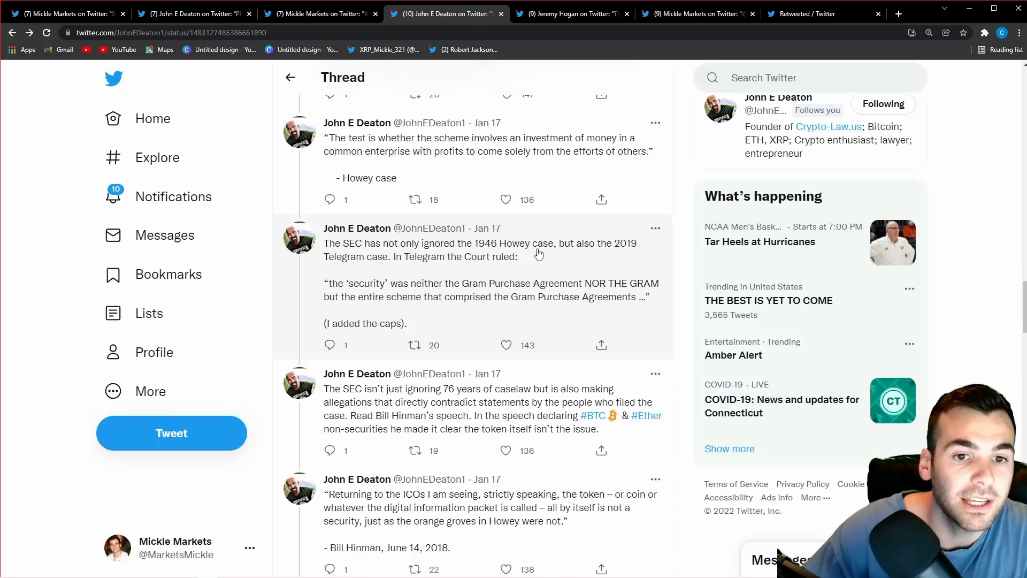
mouse_move(451, 258)
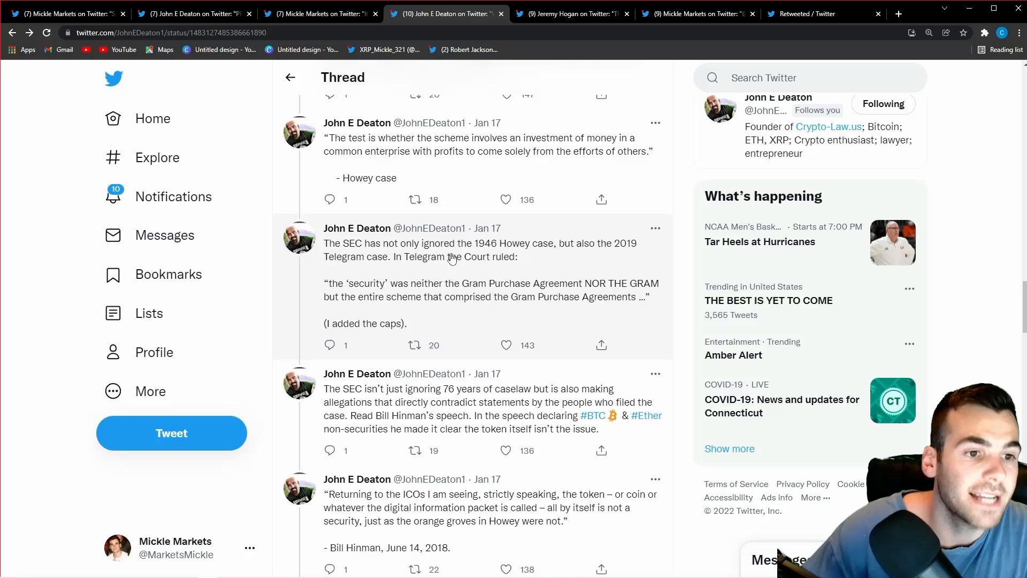
mouse_move(447, 271)
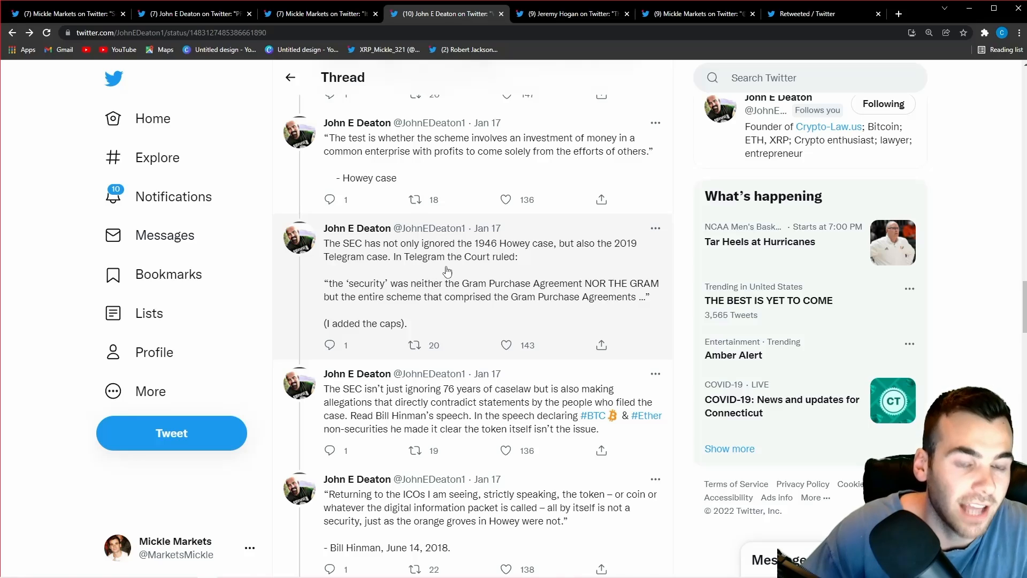
mouse_move(381, 291)
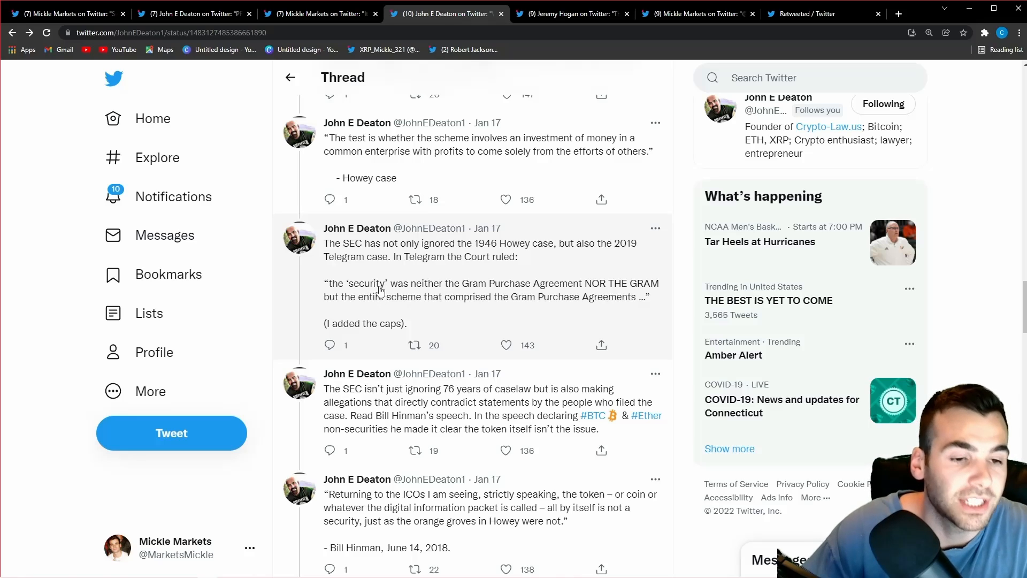
mouse_move(540, 283)
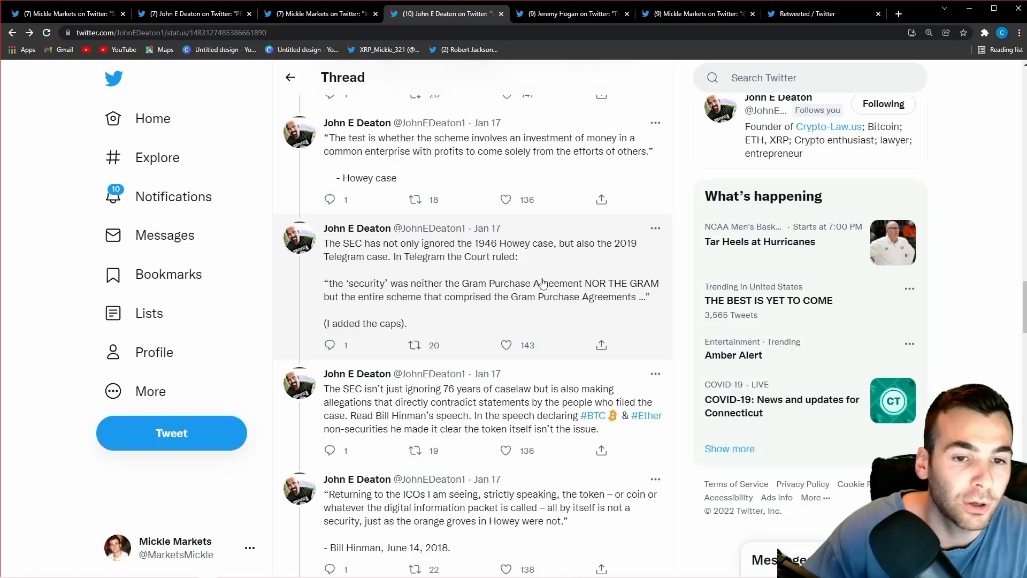
mouse_move(639, 289)
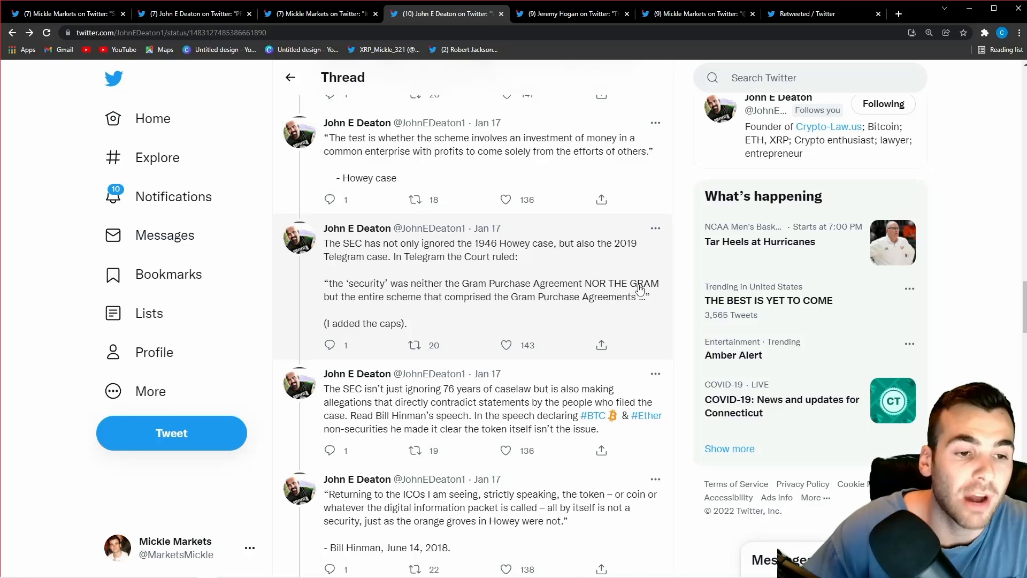
mouse_move(438, 311)
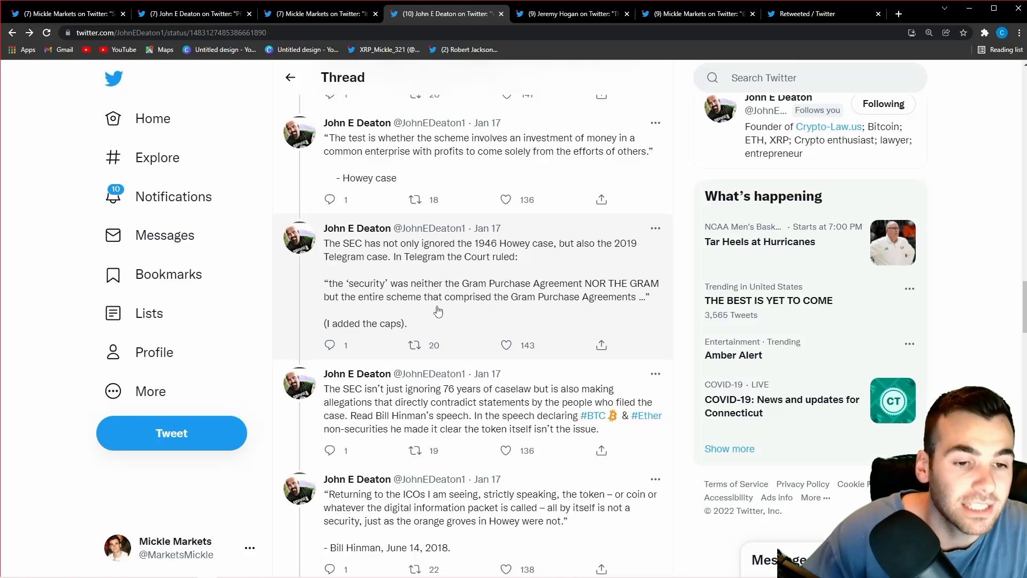
mouse_move(548, 306)
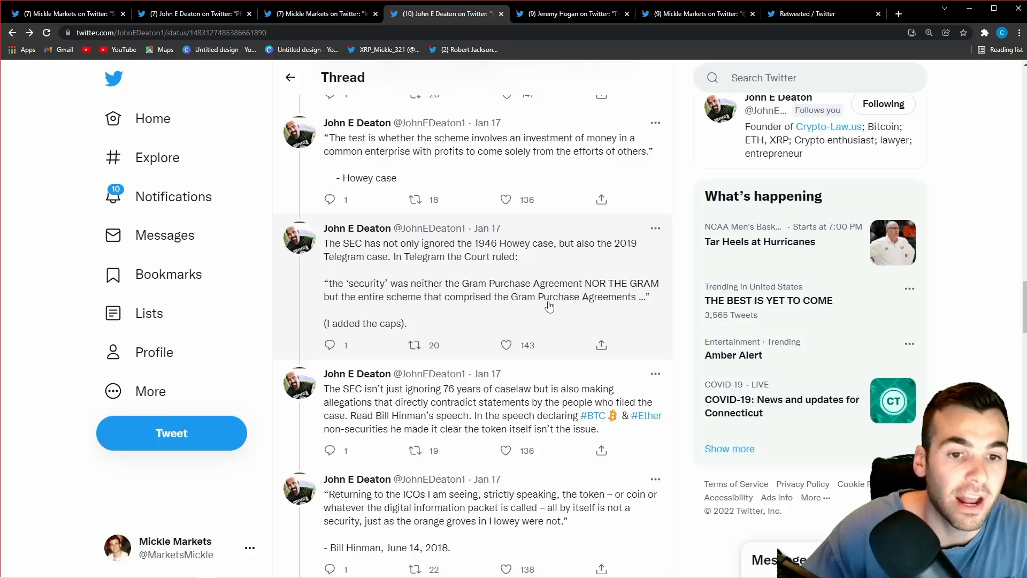
scroll("down", 3)
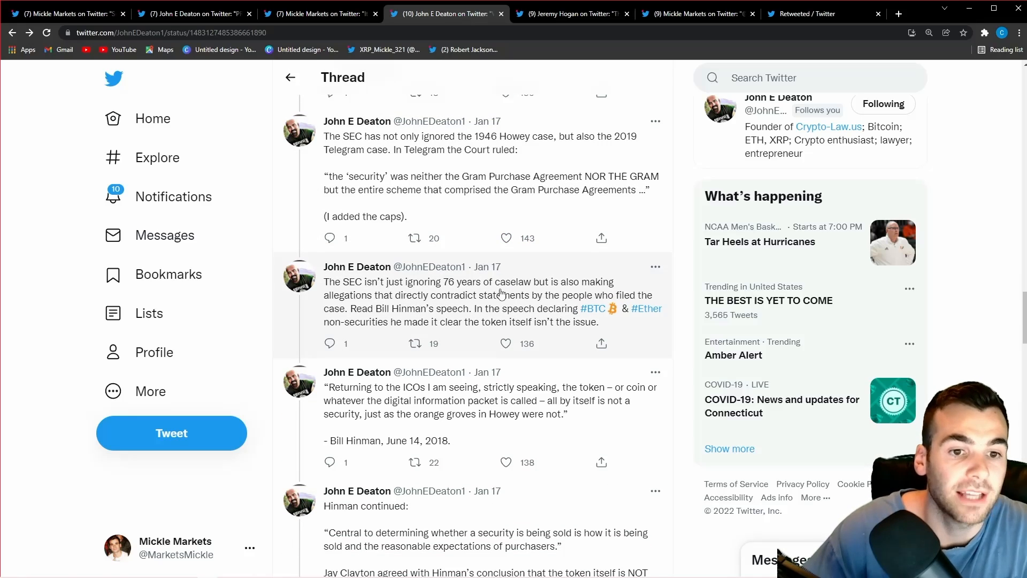
Scroll past the Hinman quotes to Jay Clayton's letter and Hester Peirce's oranges remark.
scroll("down", 3)
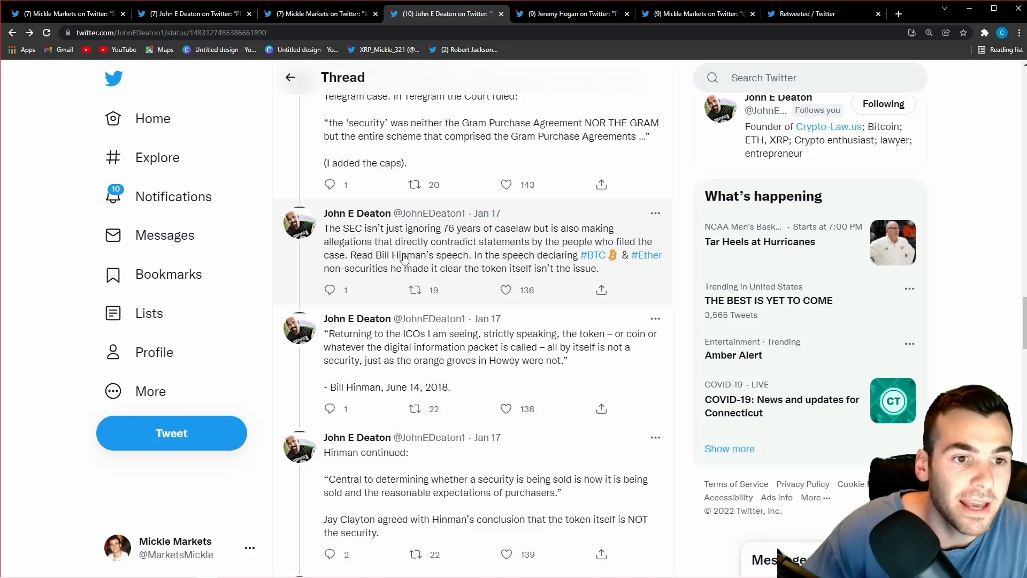
mouse_move(488, 251)
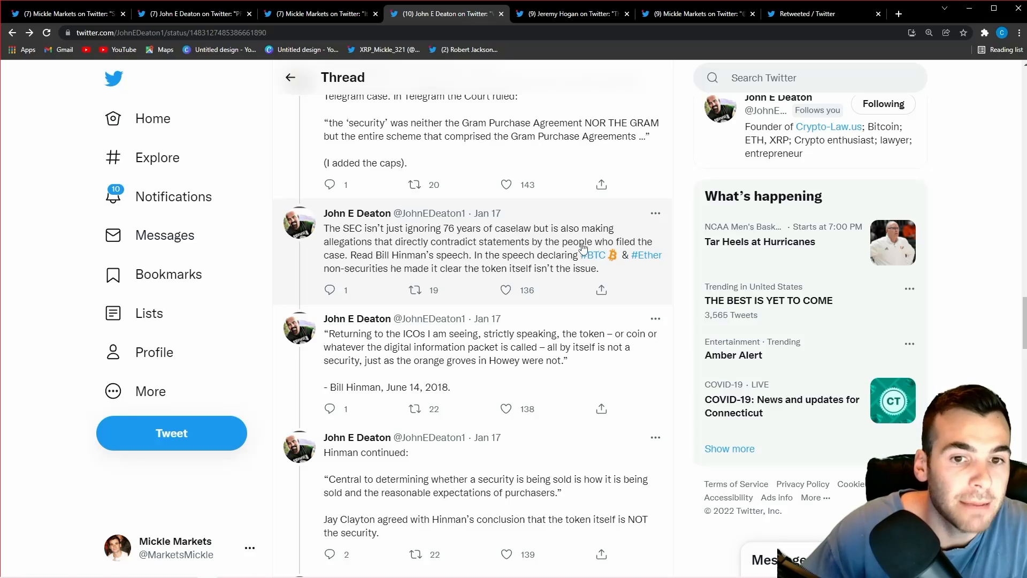
scroll("down", 3)
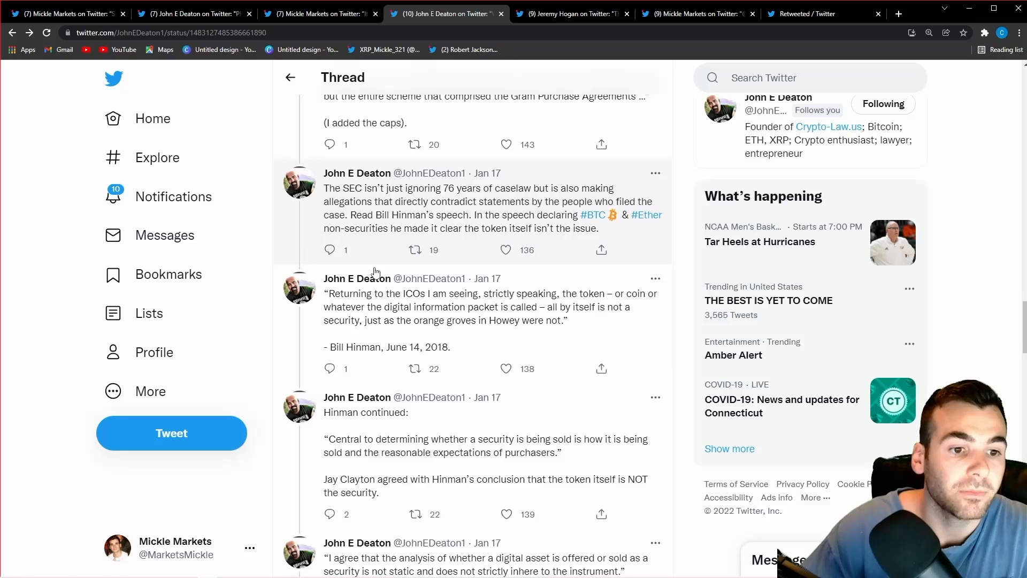
scroll("down", 3)
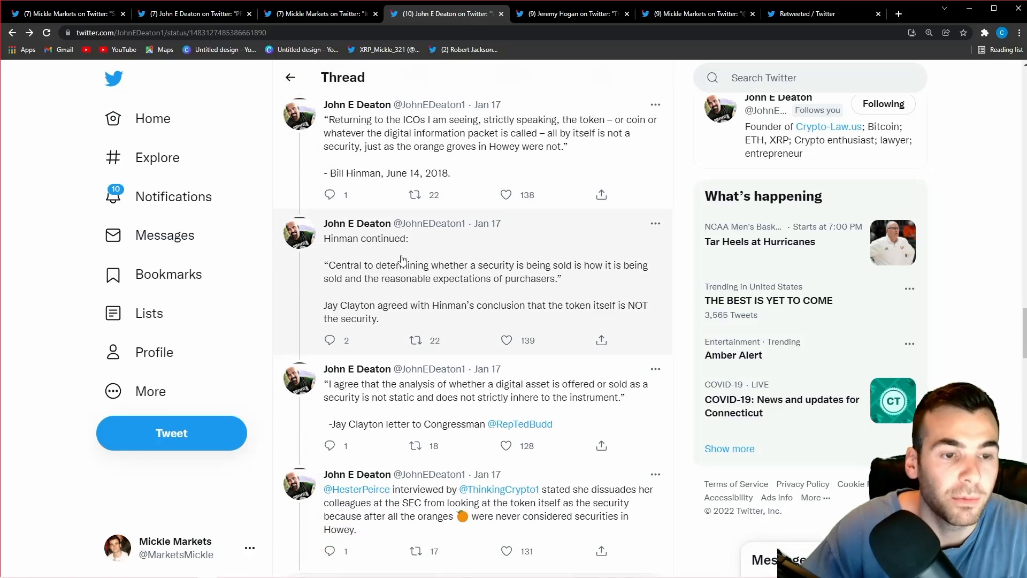
mouse_move(419, 252)
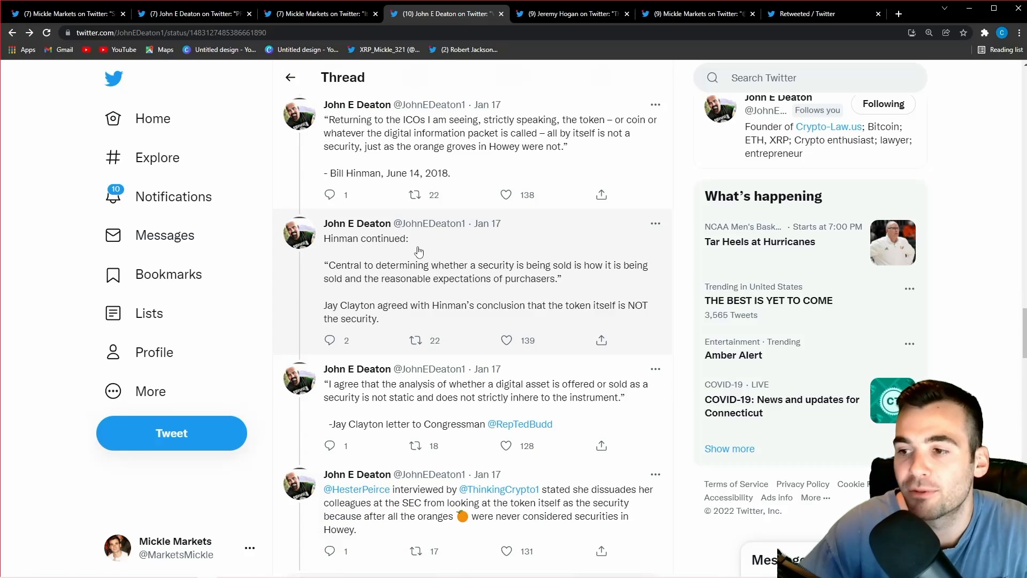
mouse_move(397, 249)
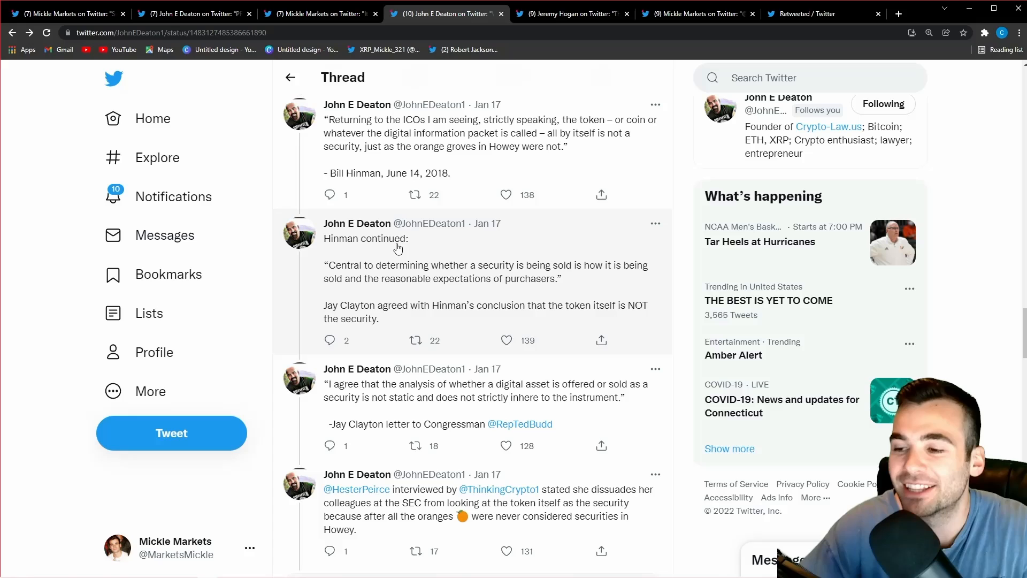
mouse_move(377, 248)
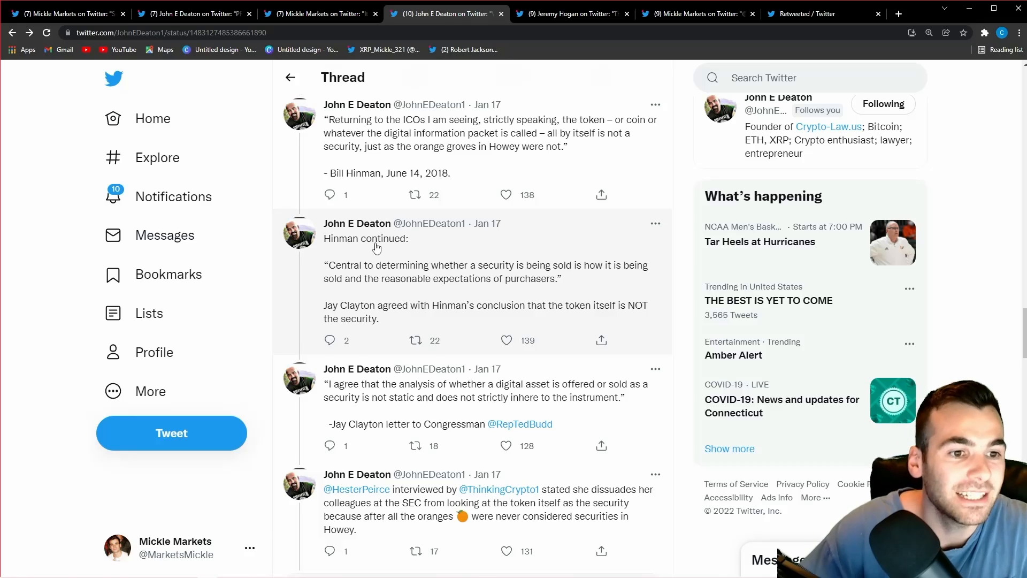
scroll("down", 3)
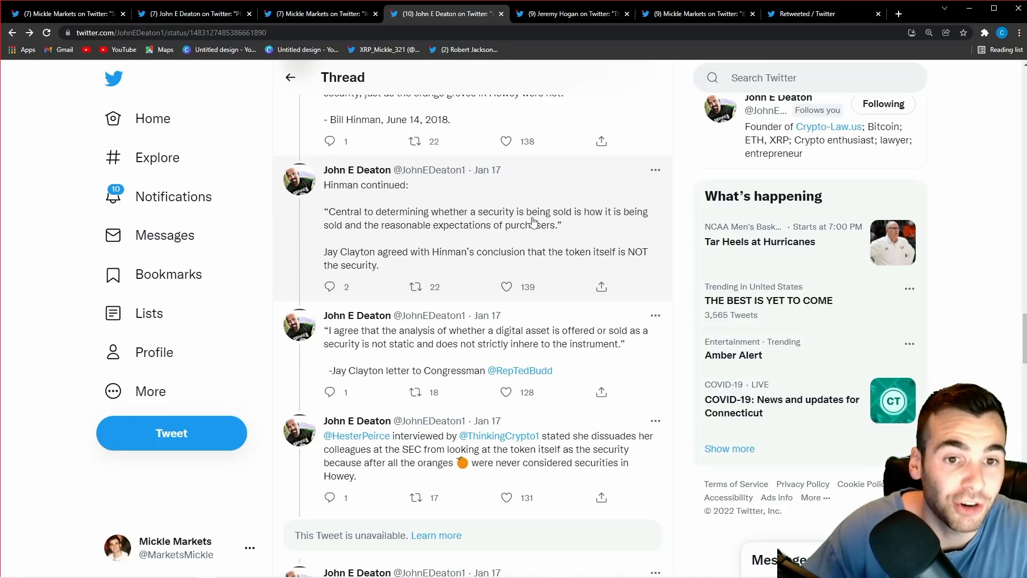
mouse_move(606, 216)
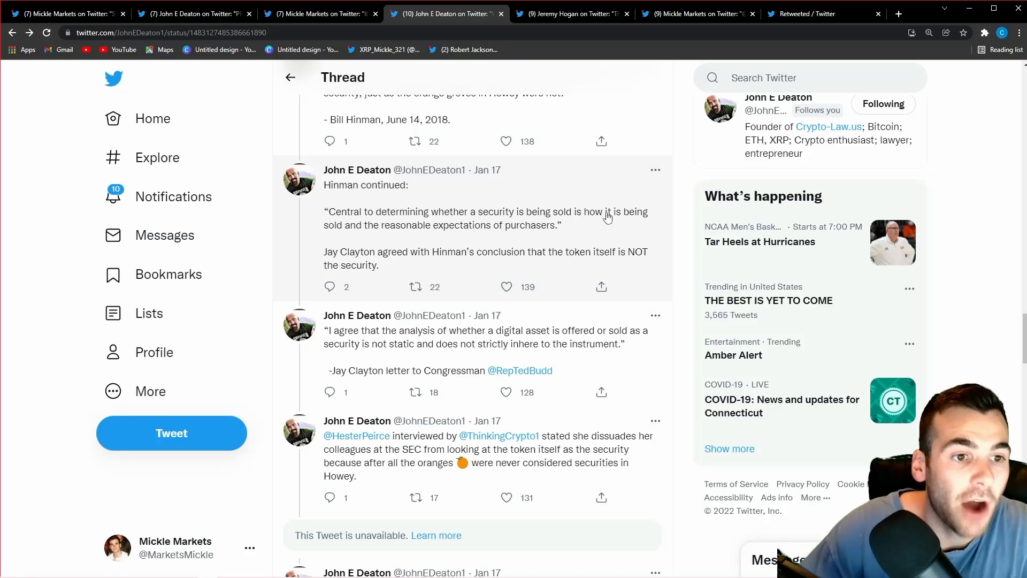
mouse_move(388, 234)
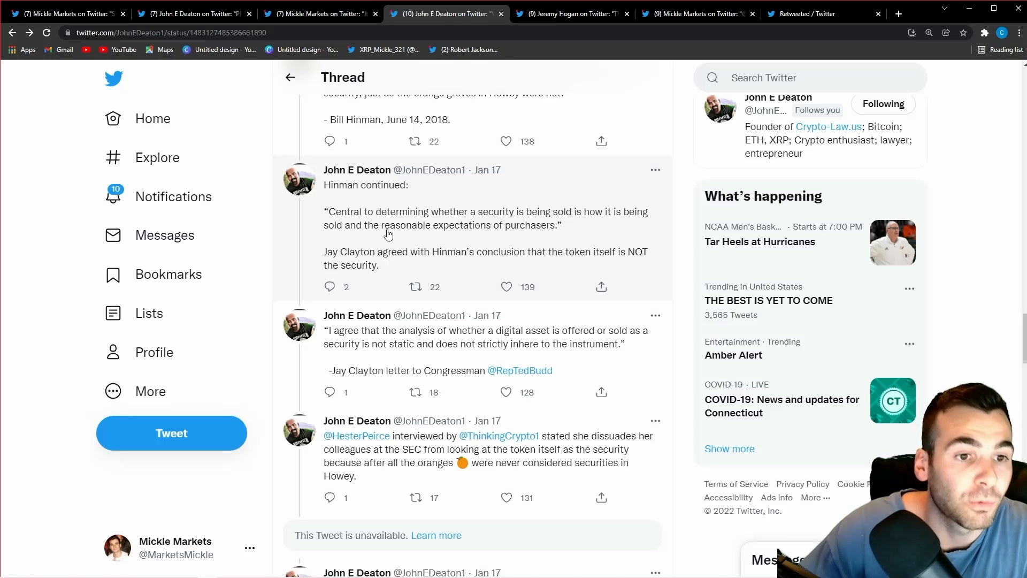
mouse_move(543, 234)
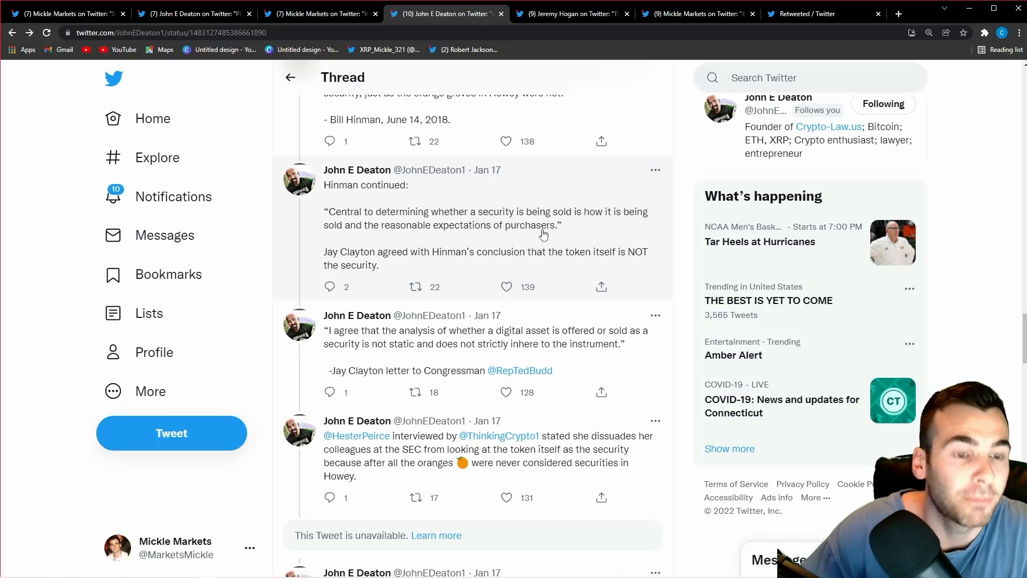
mouse_move(476, 260)
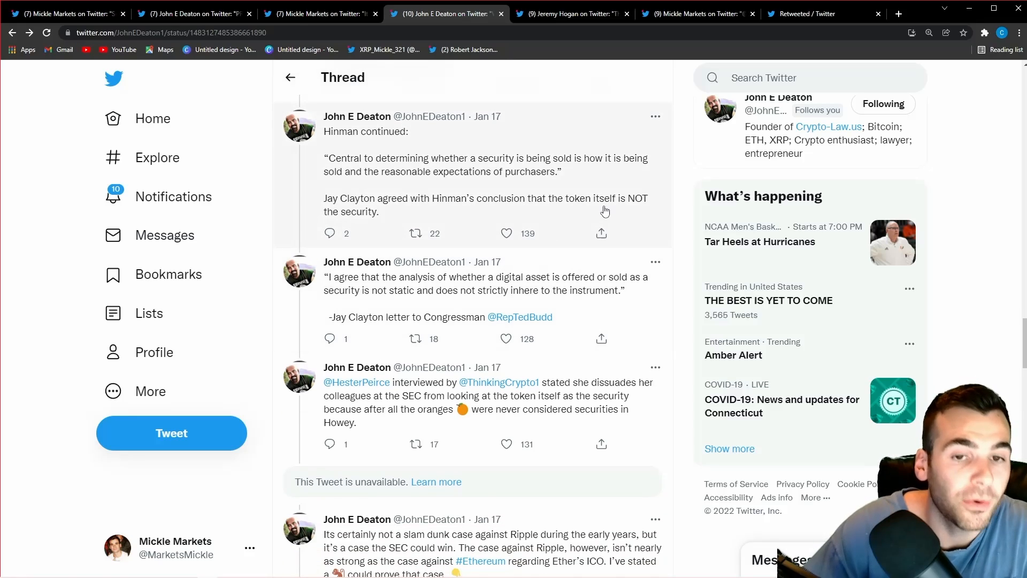
mouse_move(358, 262)
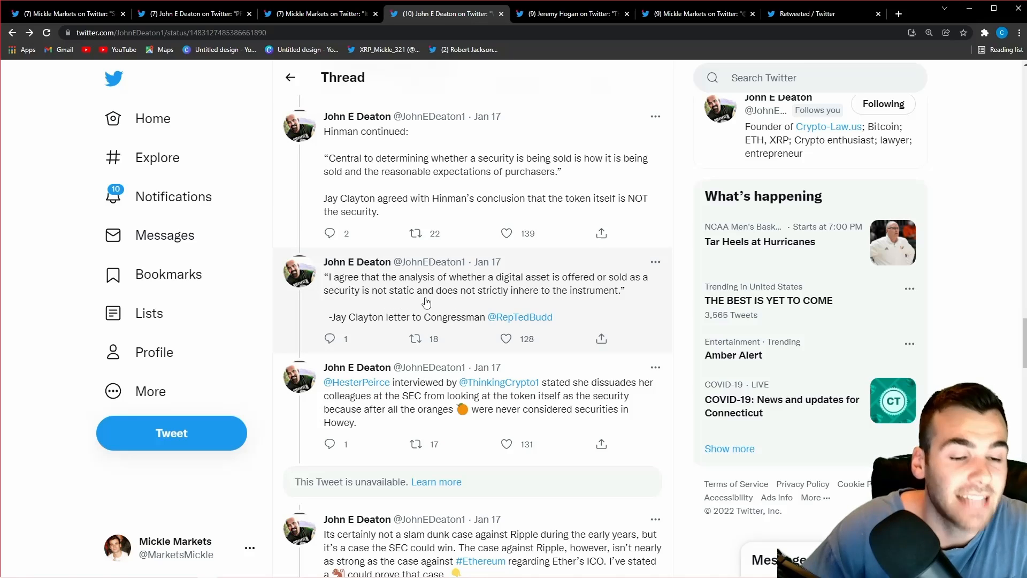
mouse_move(536, 305)
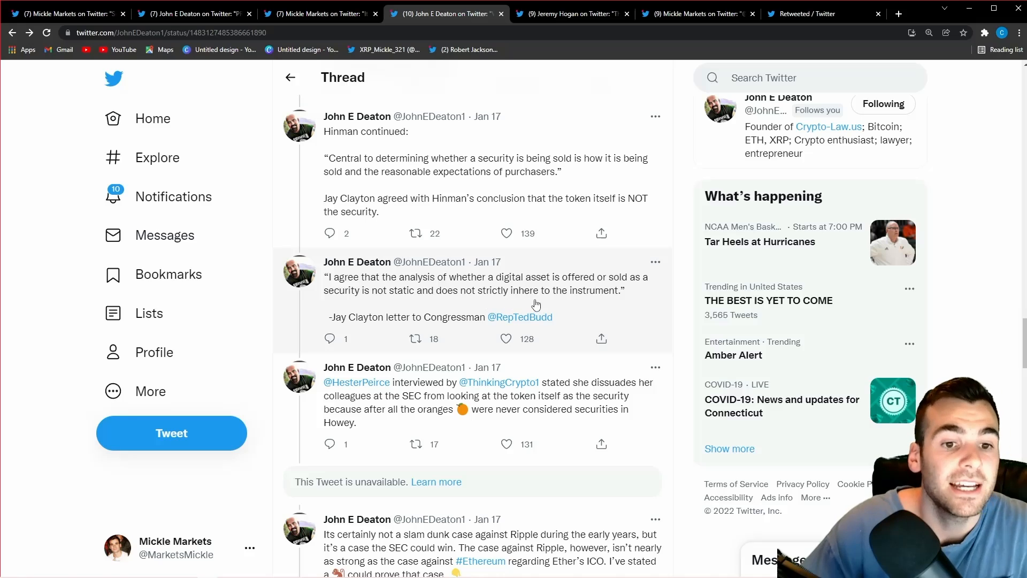
scroll("down", 3)
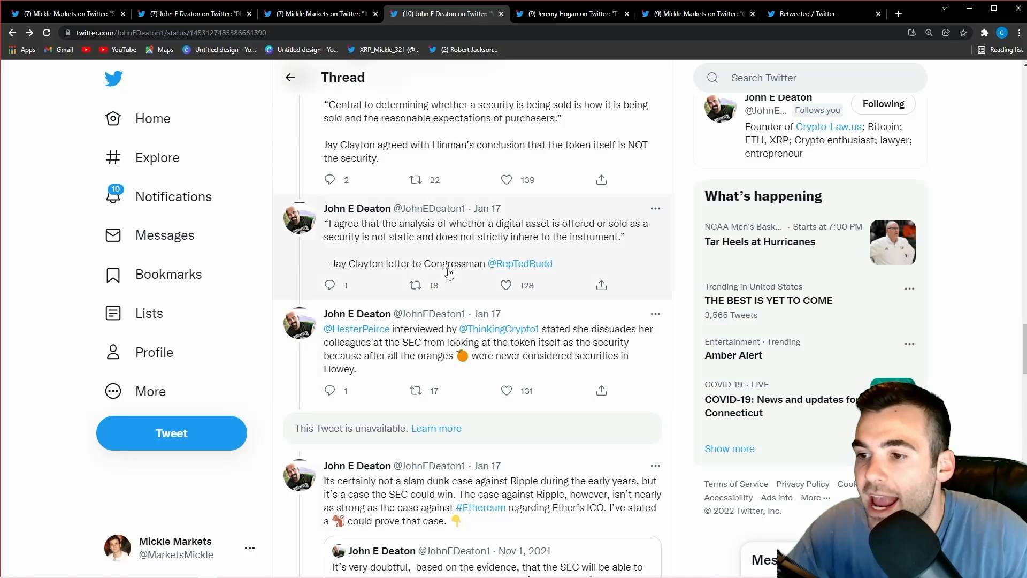
scroll("up", 3)
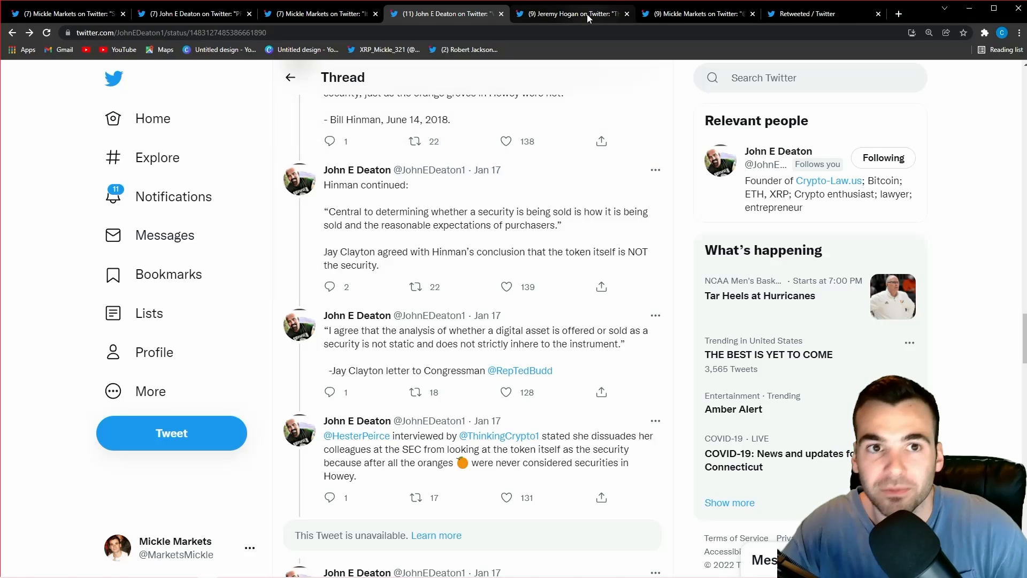
Show the top of Jeremy Hogan's thread on the SEC and the Telegram case.
left_click(570, 12)
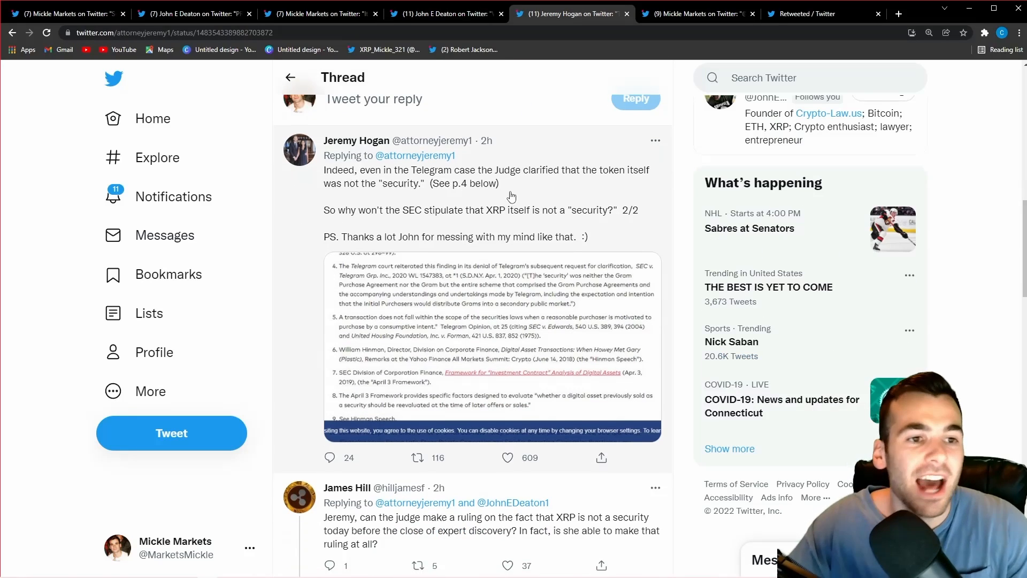
mouse_move(495, 199)
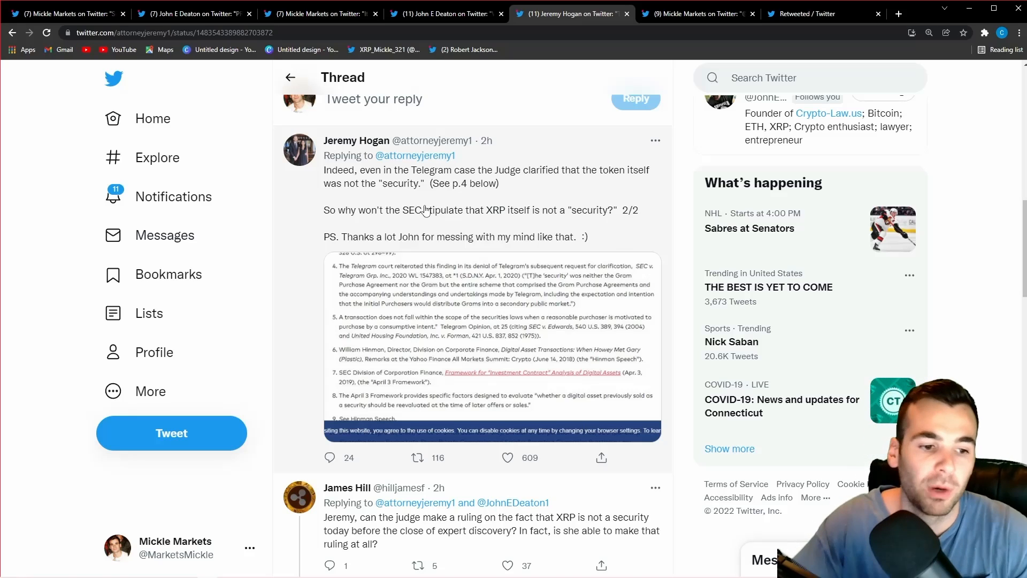
scroll("up", 3)
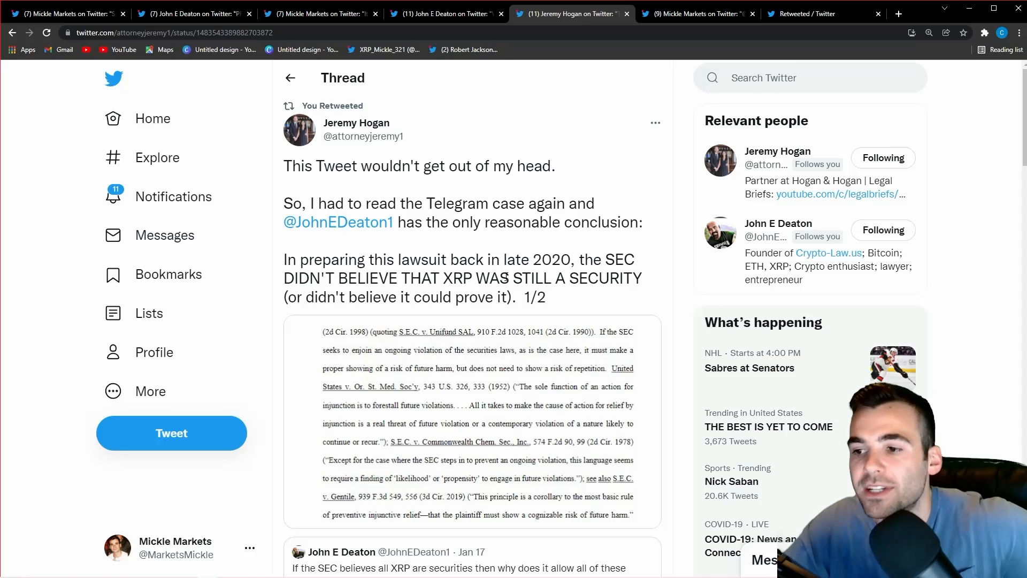
mouse_move(237, 260)
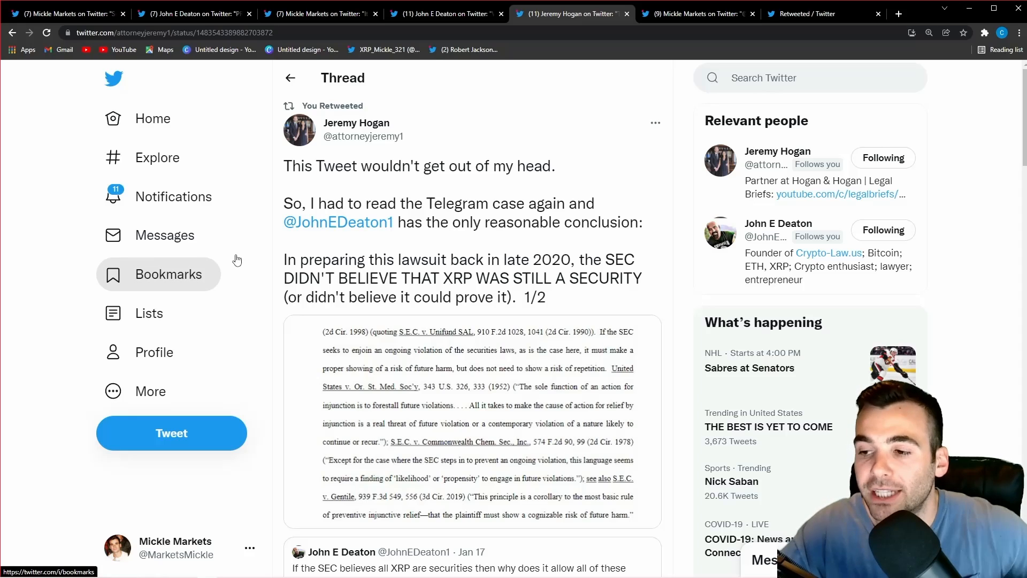
mouse_move(529, 259)
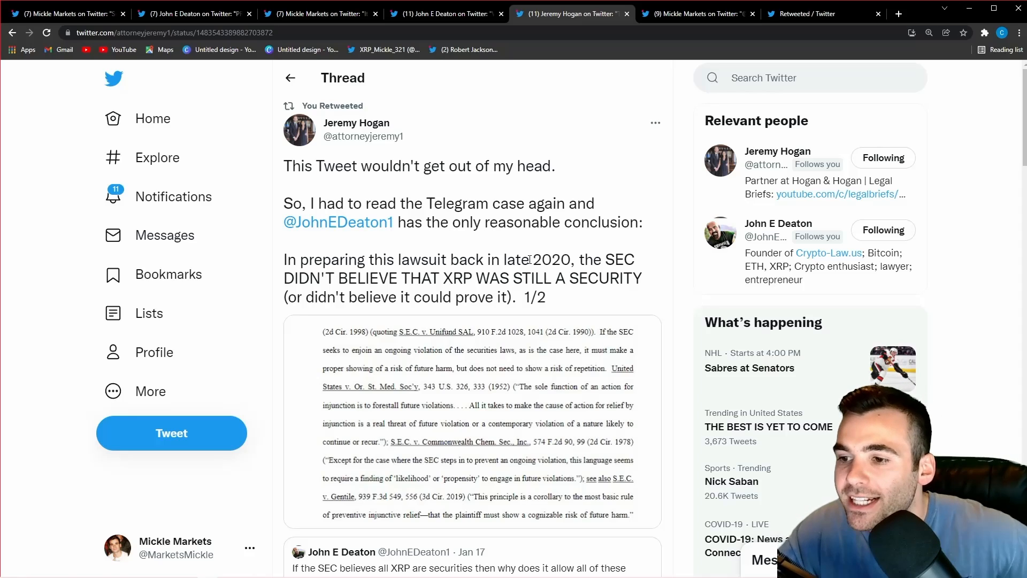
mouse_move(480, 240)
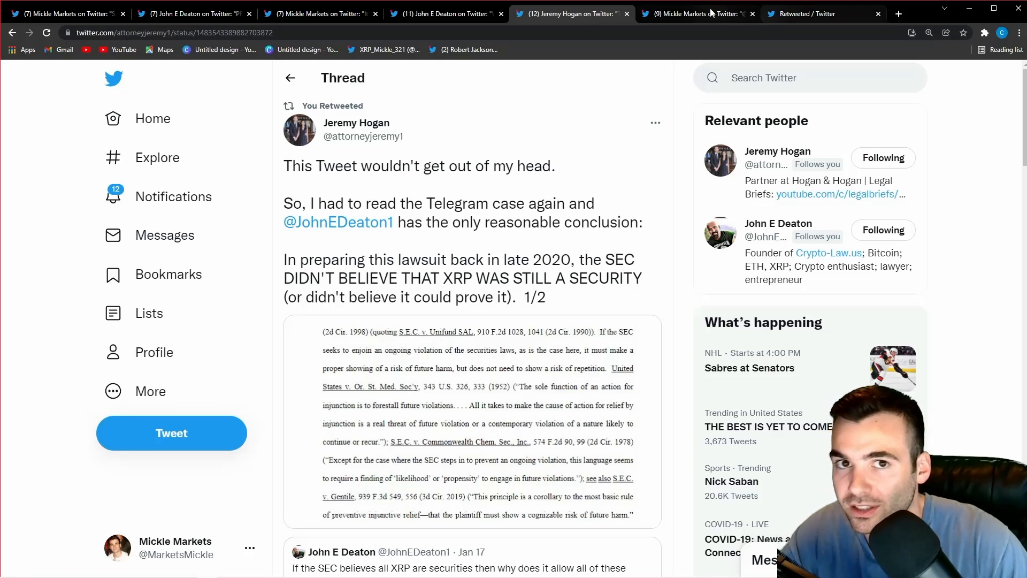
Show Mickle Markets' reply asking if the SEC separated a token's sale from the token.
left_click(697, 13)
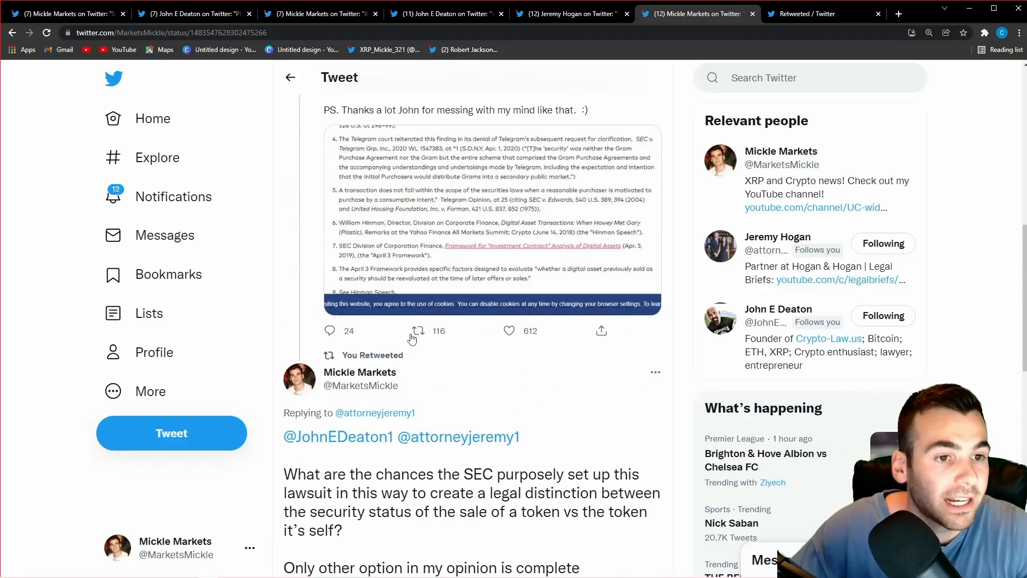
scroll("down", 3)
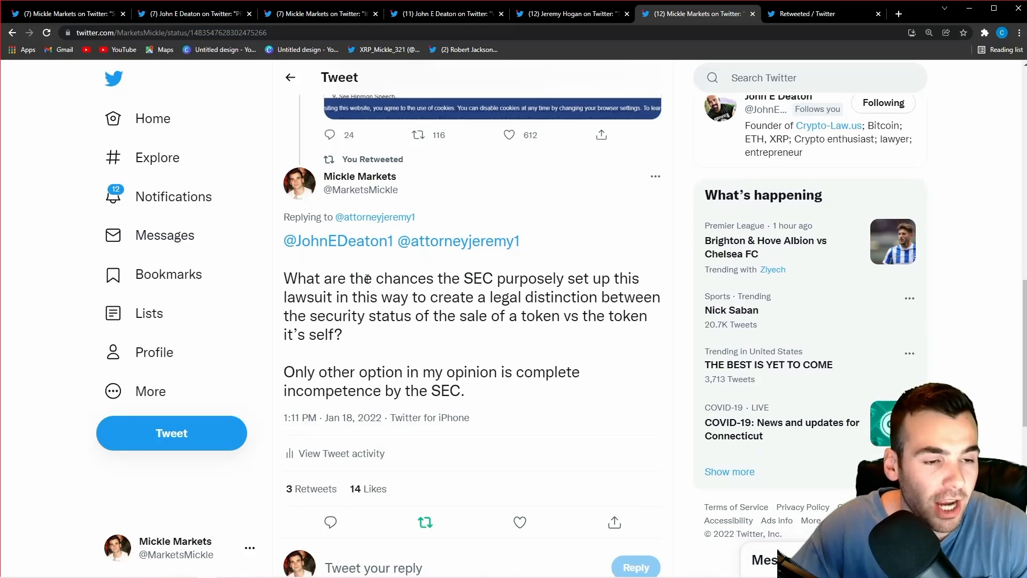
scroll("down", 3)
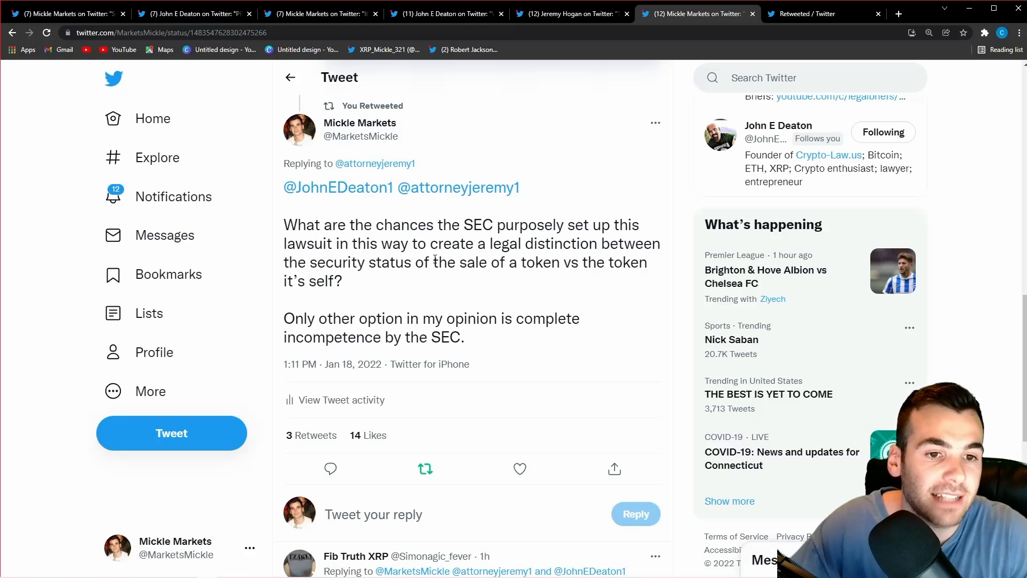
mouse_move(568, 283)
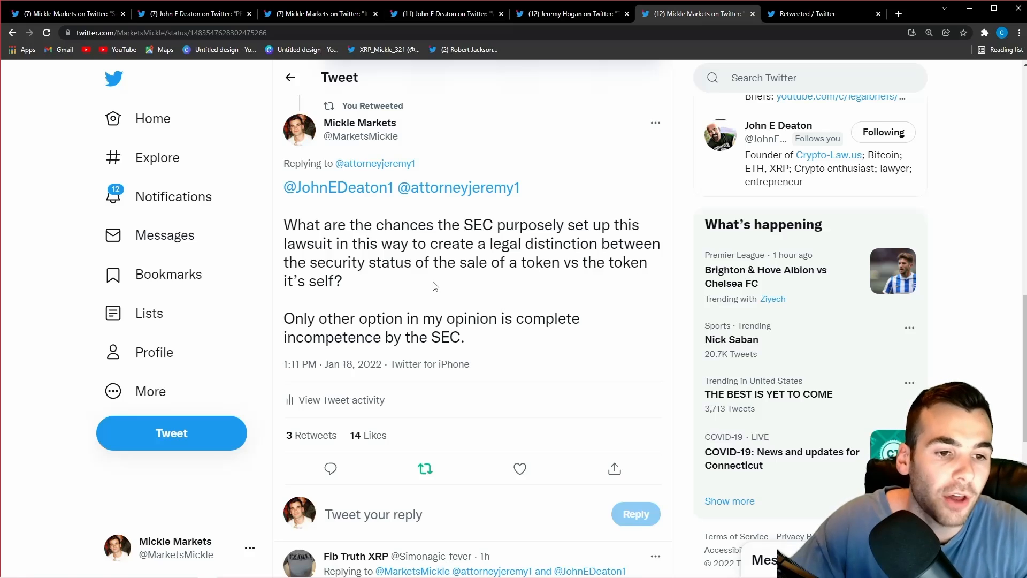
mouse_move(441, 310)
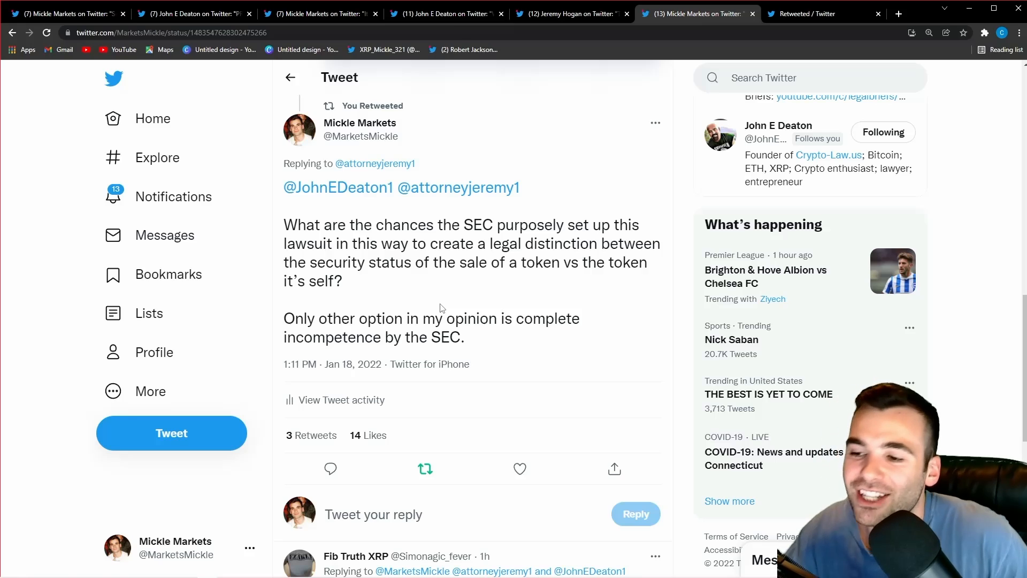
mouse_move(674, 236)
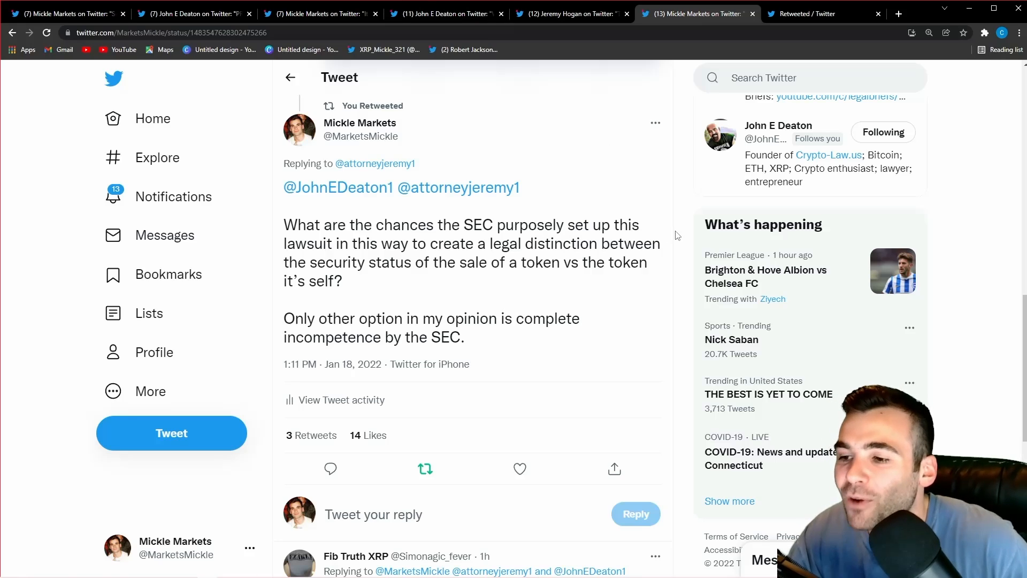